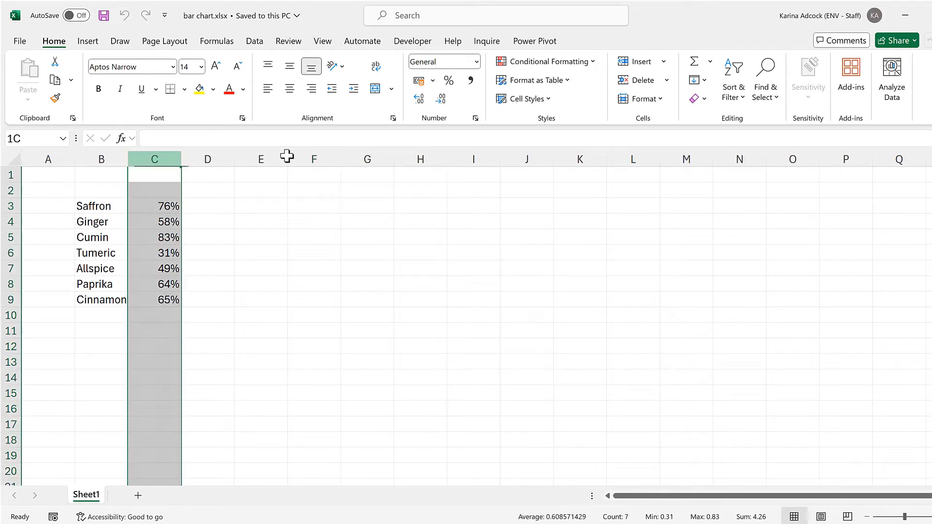
Step: Insert four blank columns before the percentages and fill column C with 5% for every spice
right_click(154, 160)
text(5)
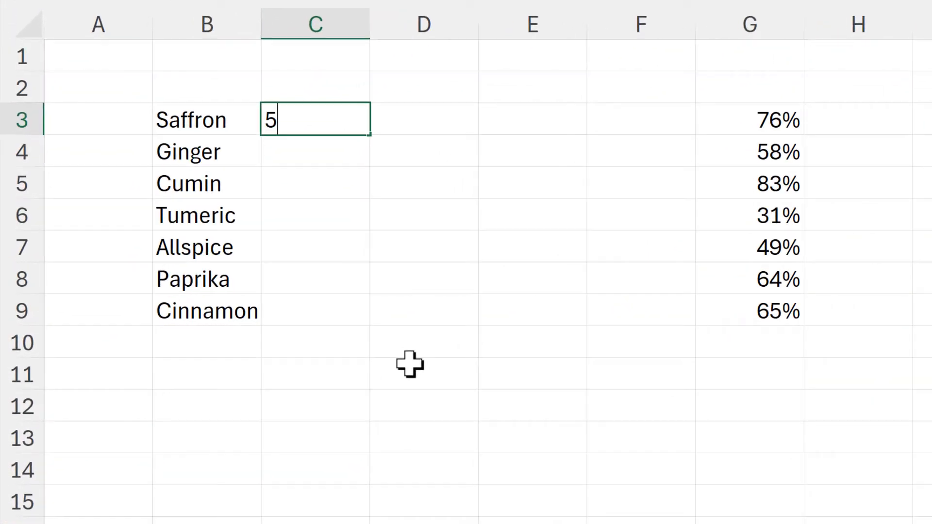
key(Enter)
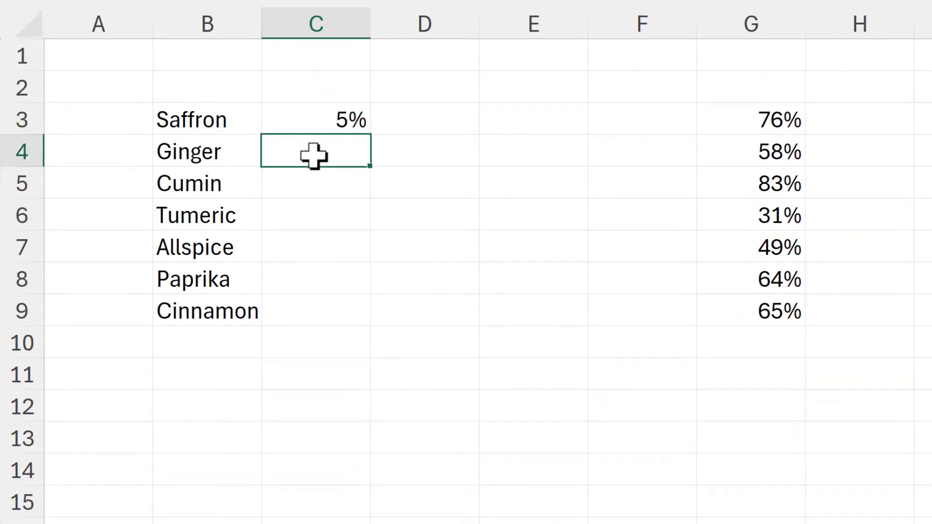
drag(366, 135, 348, 324)
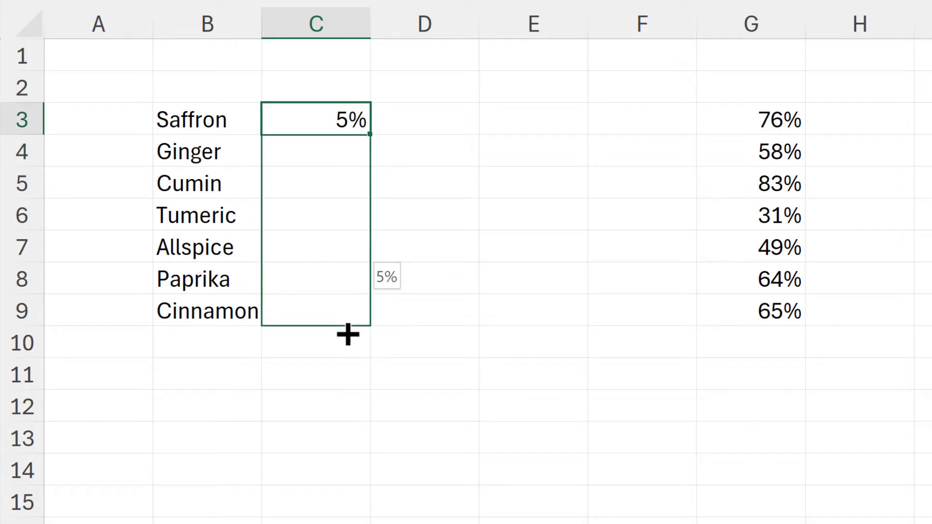
drag(347, 134, 347, 322)
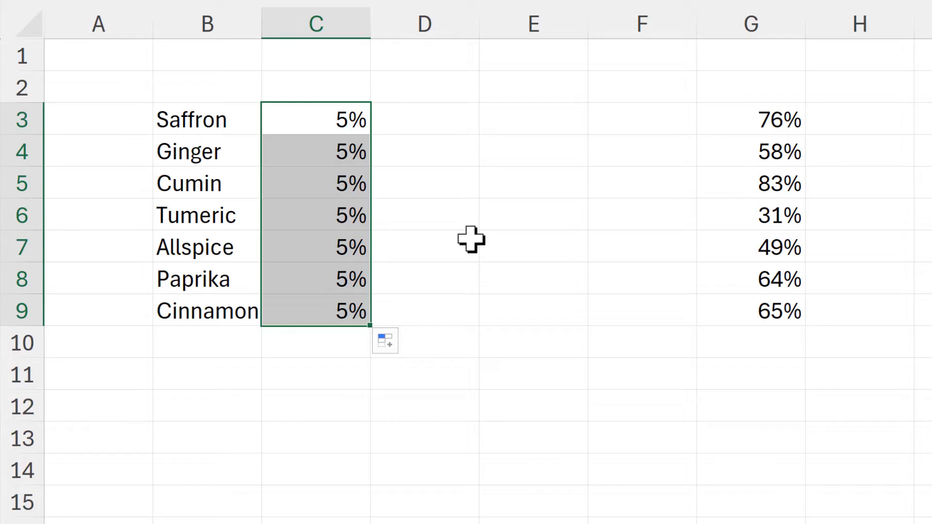
Step: Copy the 5% values from column C into column F
key(ctrl+c)
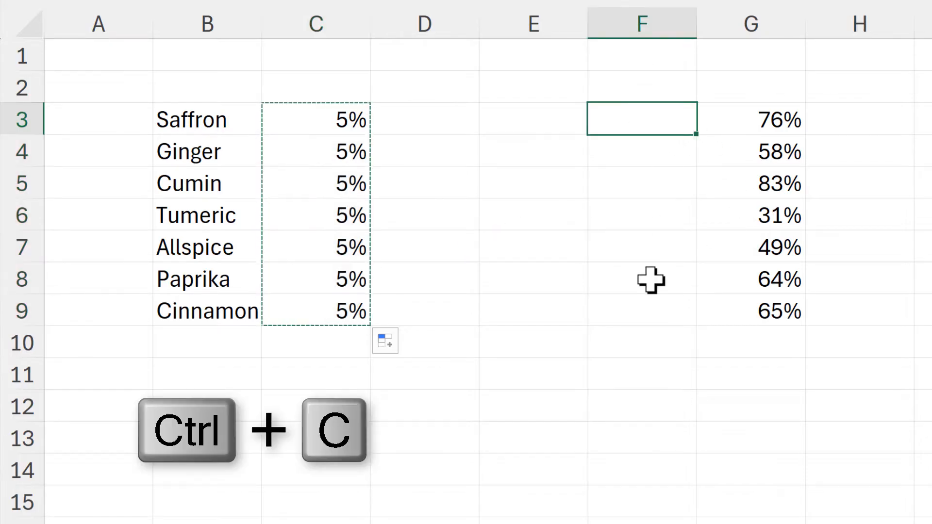
key(ctrl+v)
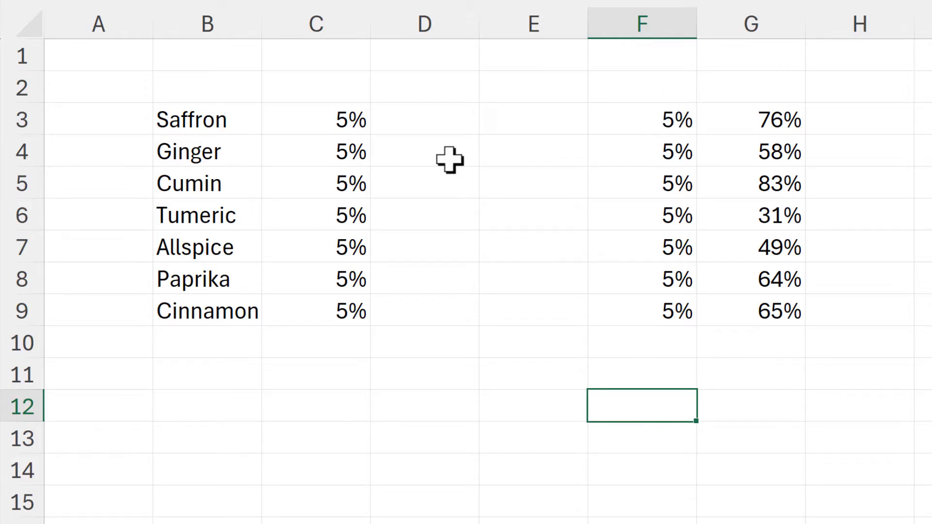
Step: Enter =G3-C3 in D3 for each spice's percentage minus 5%
text(=)
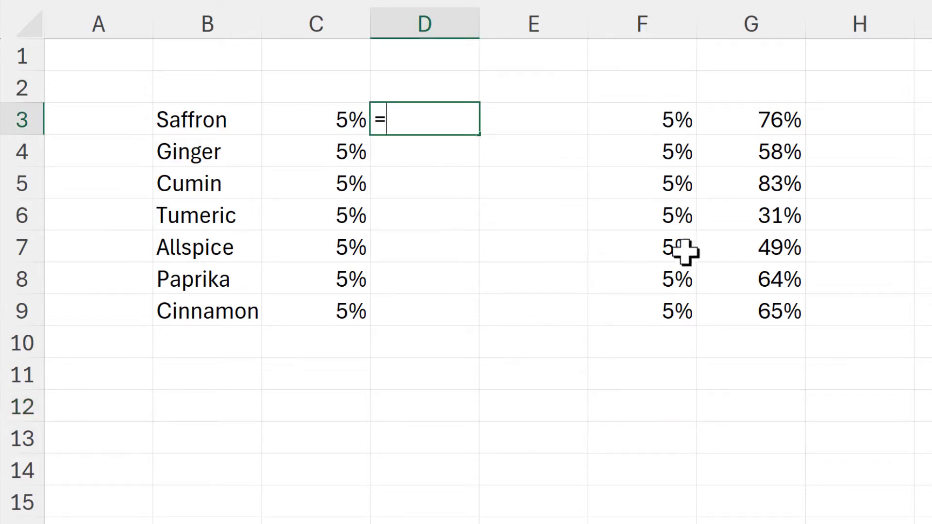
click(749, 120)
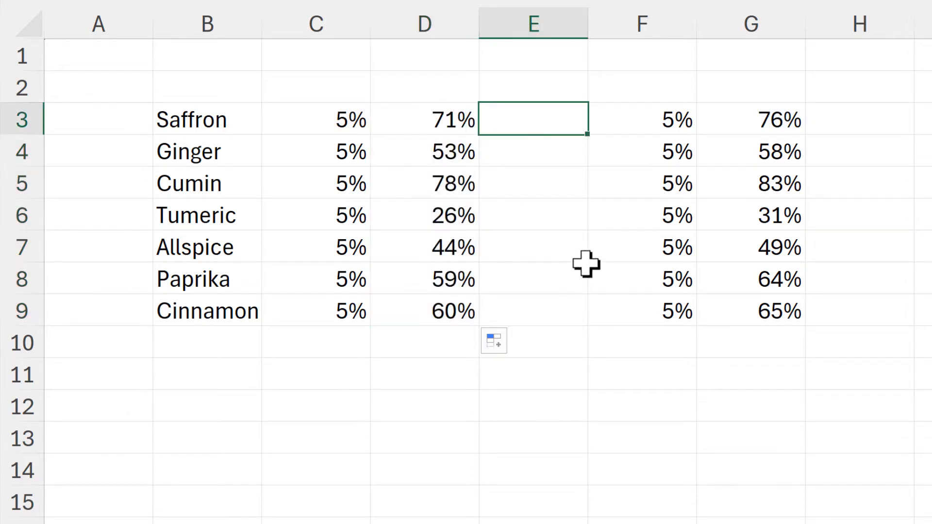
Step: Enter =1-G3-F3 in E3 for the remainder to 100% and fill down
text(=)
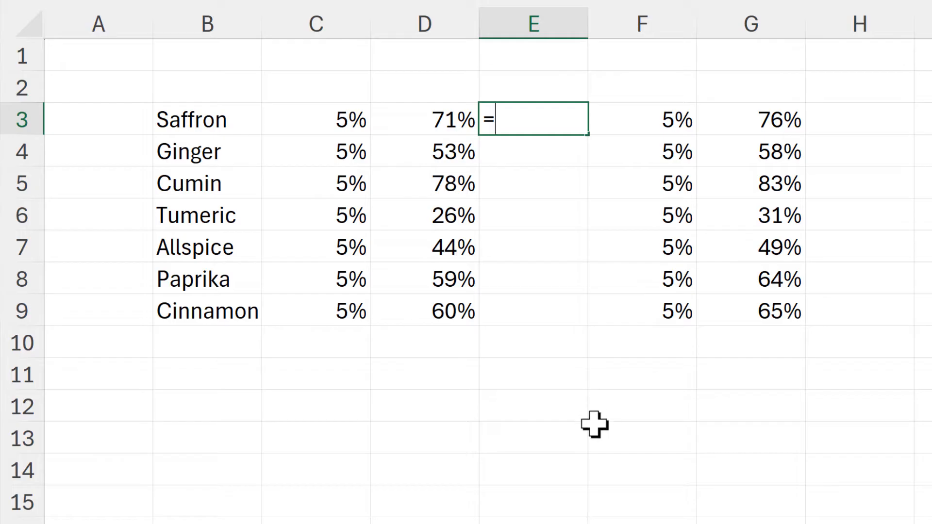
text(1-)
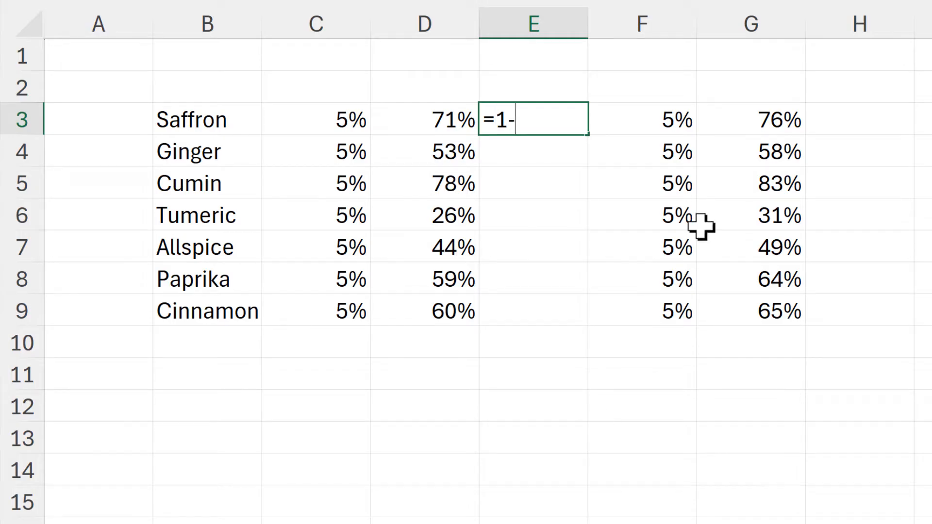
click(751, 121)
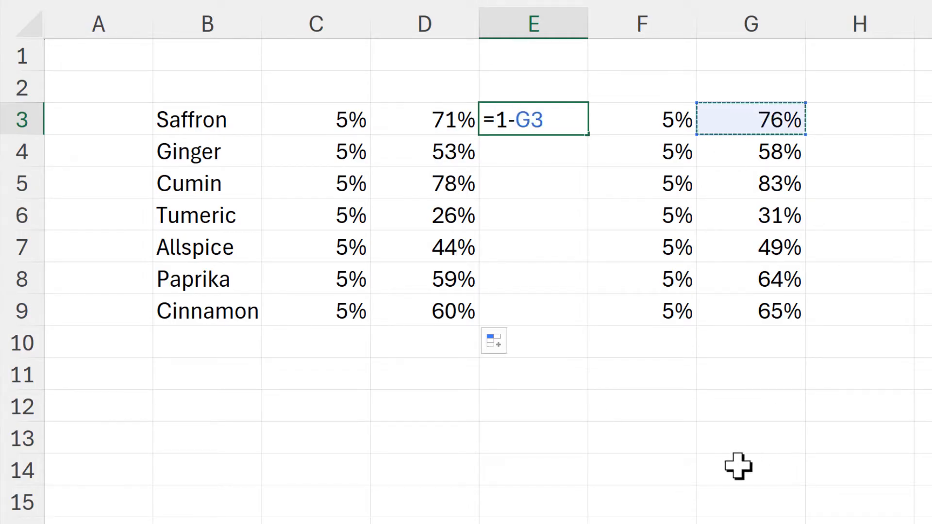
click(663, 118)
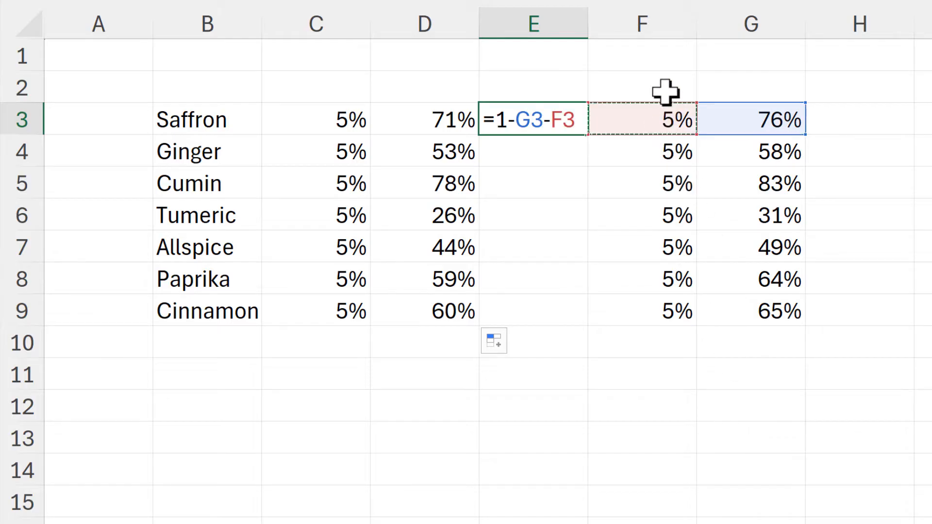
mouse_move(732, 467)
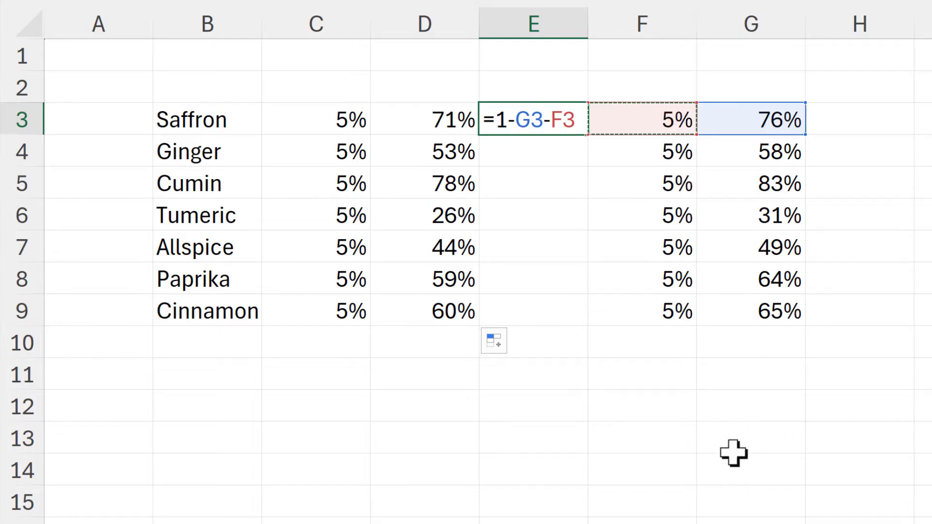
key(Enter)
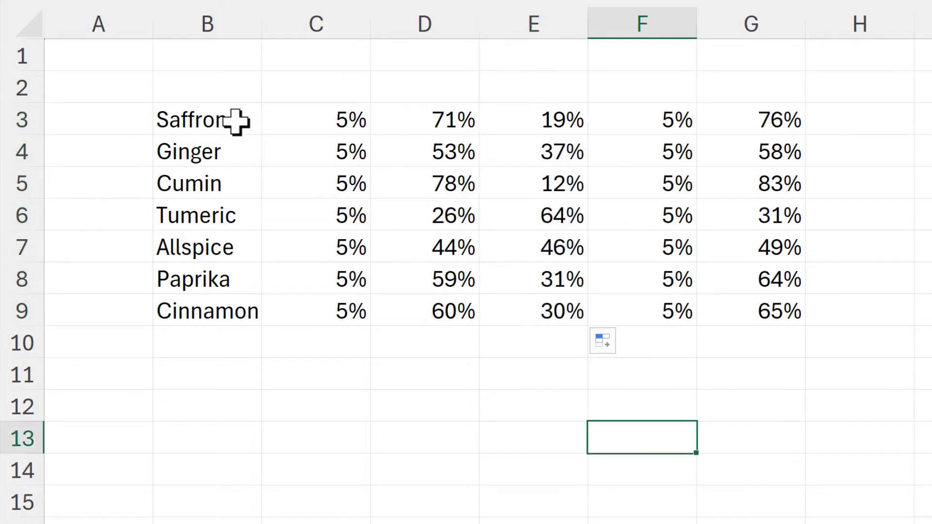
Step: Insert a 100% stacked bar chart of B3:F9 and move it beside the data
drag(190, 119, 636, 308)
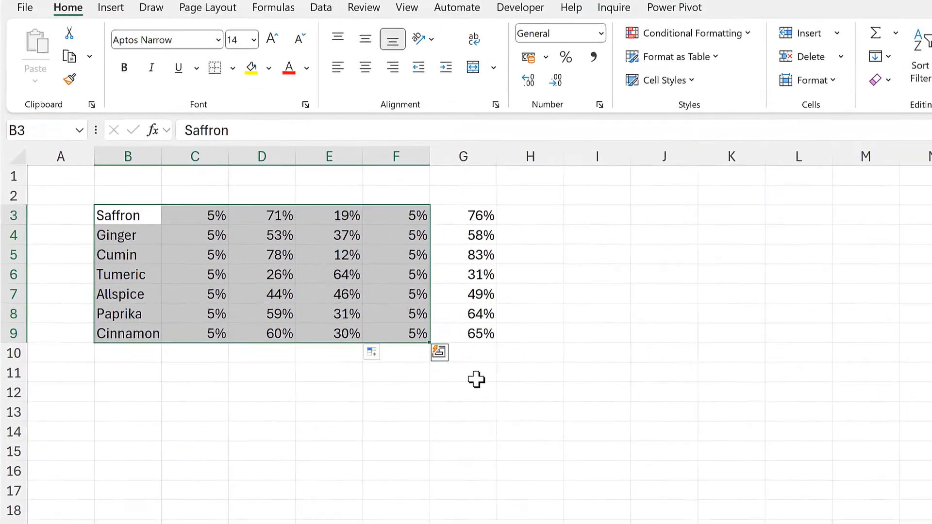
click(99, 45)
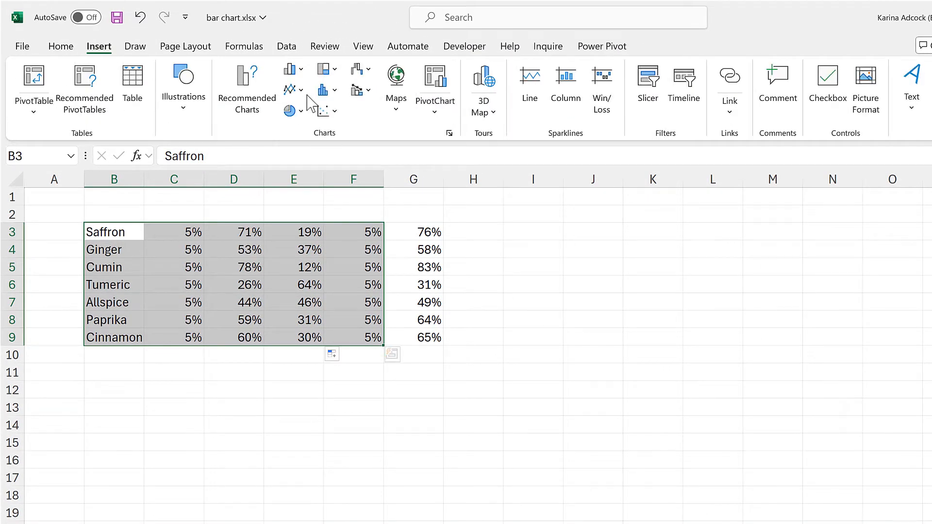
click(289, 68)
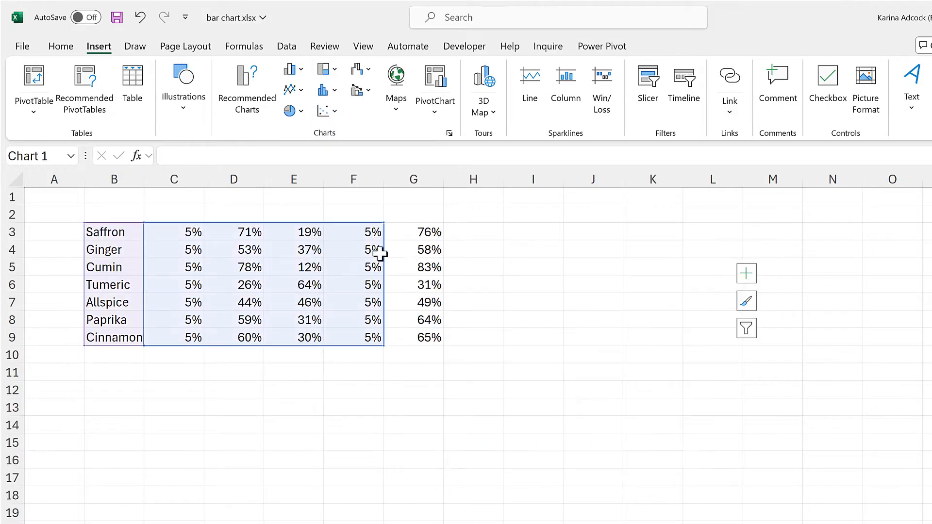
click(320, 89)
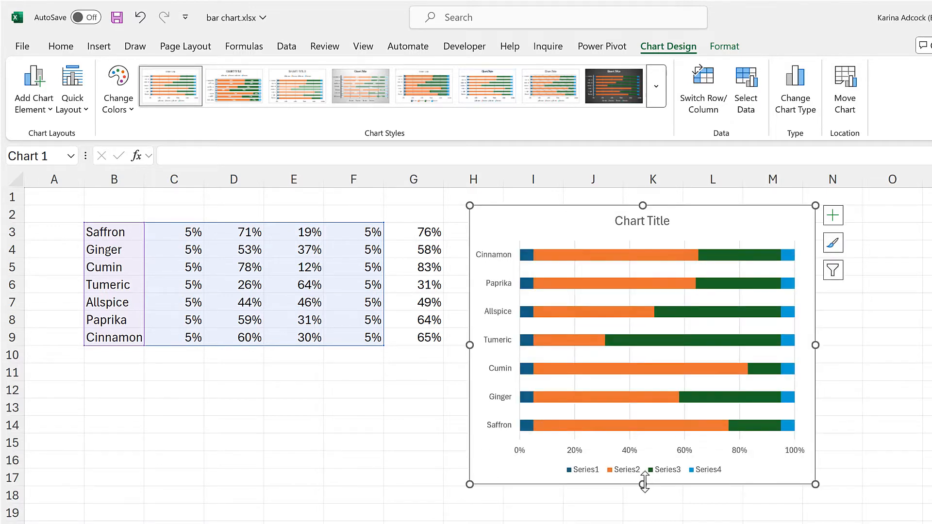
mouse_move(613, 474)
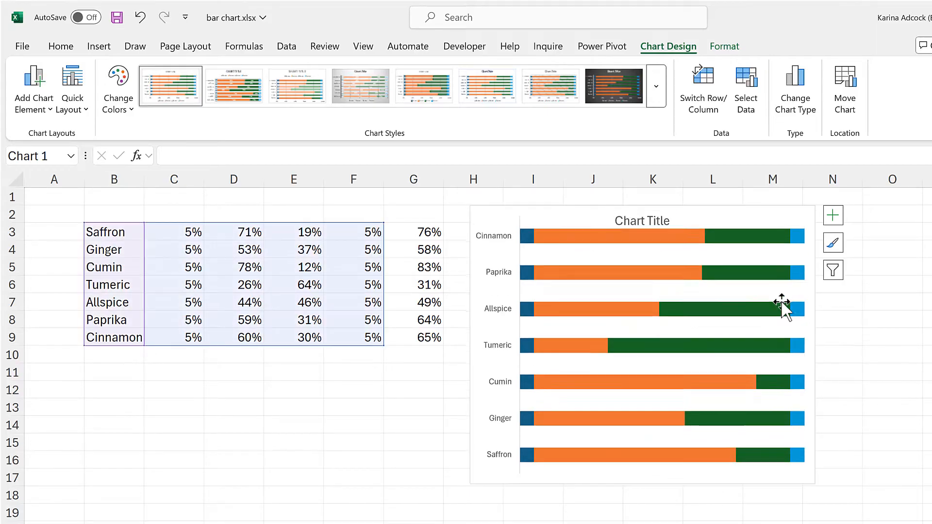
Step: Draw a Flowchart: Delay shape with one rounded end below the spice table
click(353, 389)
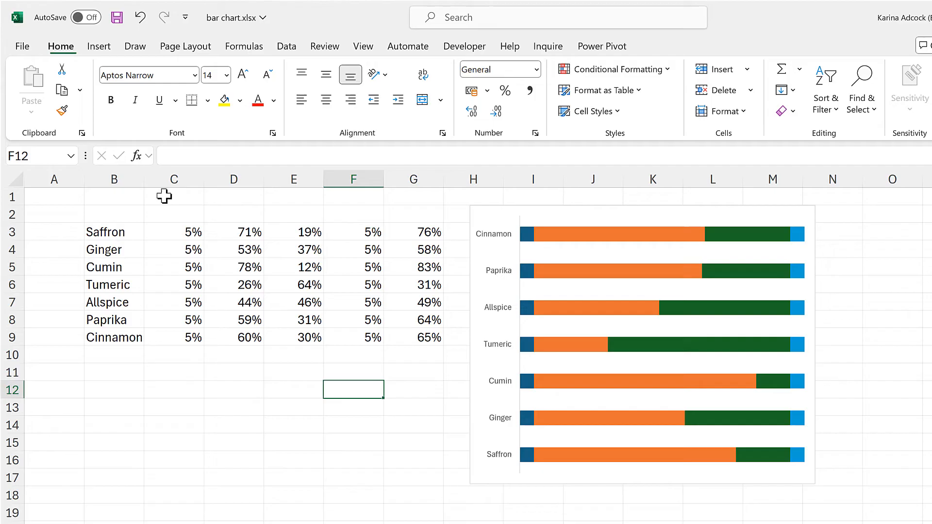
click(99, 45)
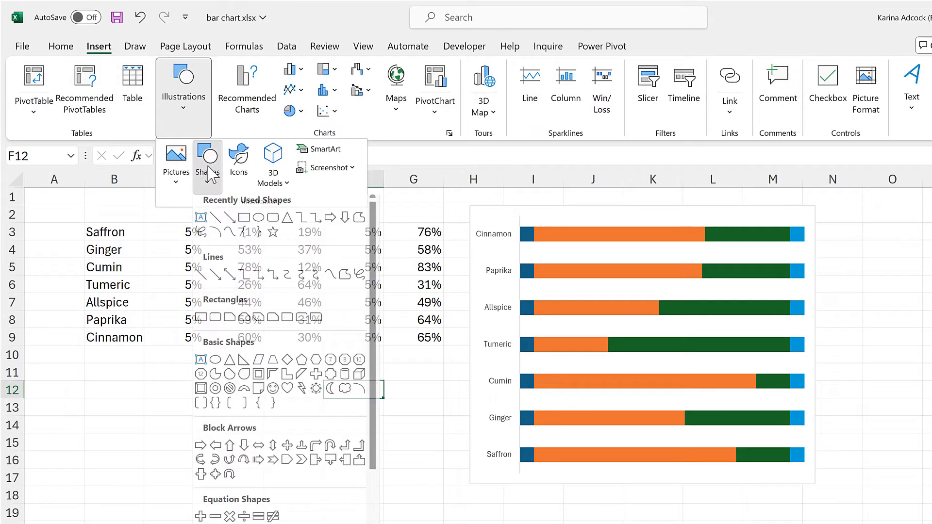
scroll(down, 3)
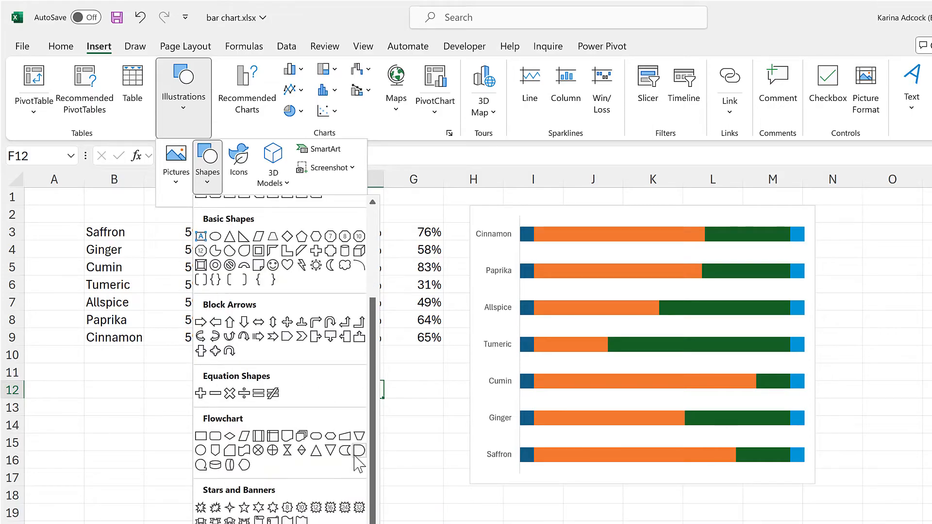
mouse_move(358, 450)
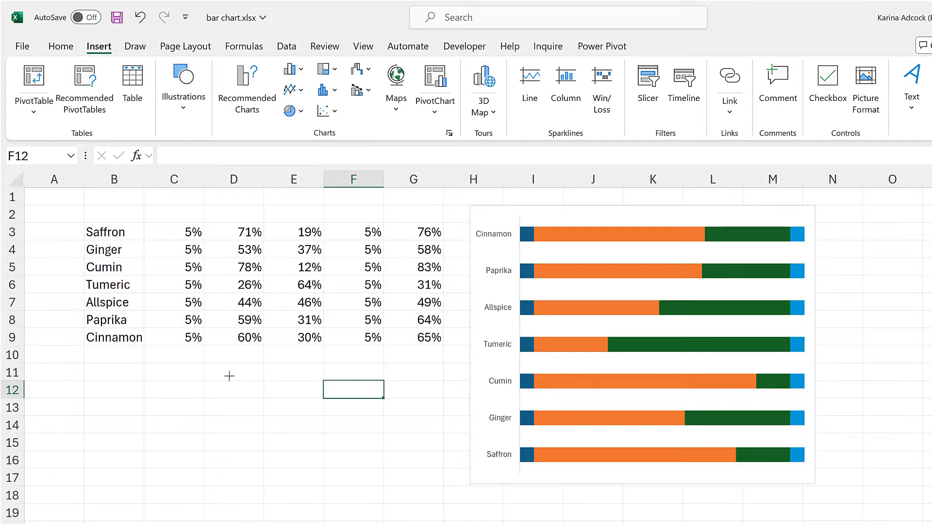
drag(229, 375, 308, 432)
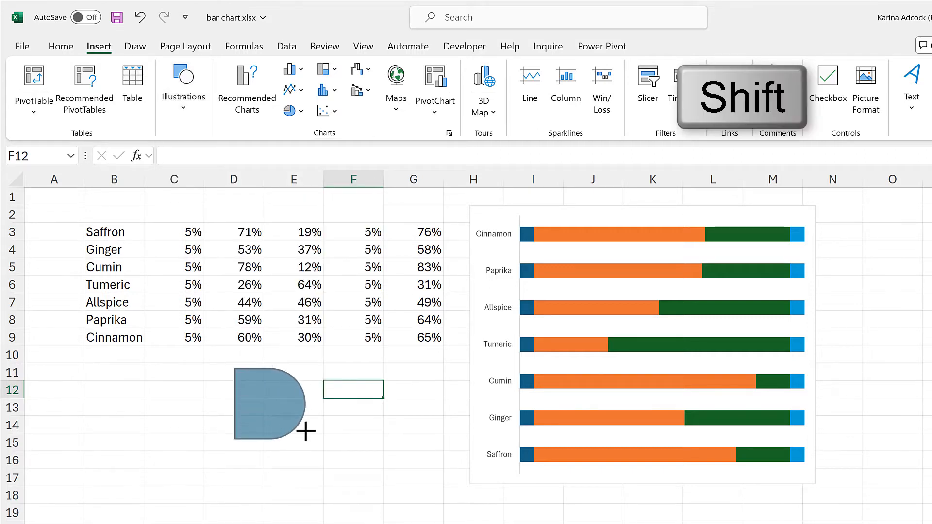
Step: Remove the shape's outline and fill it light grey
click(270, 412)
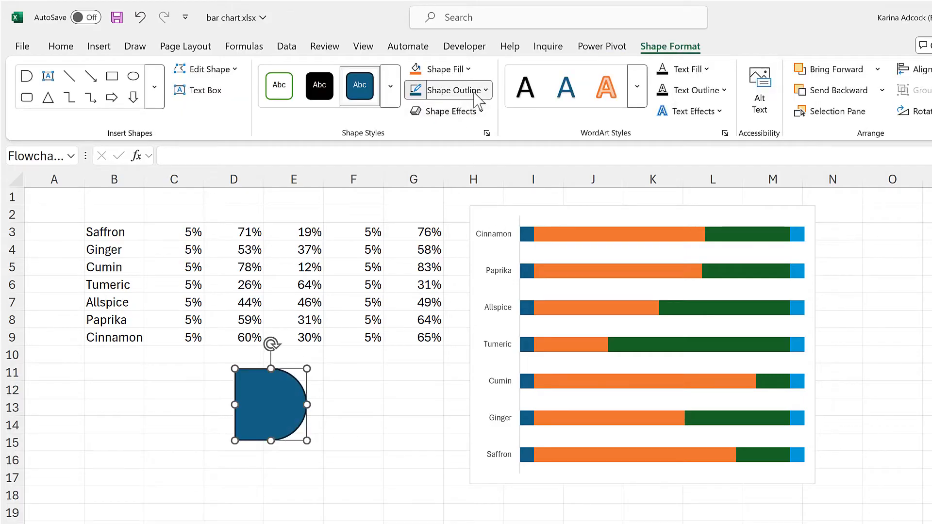
click(452, 89)
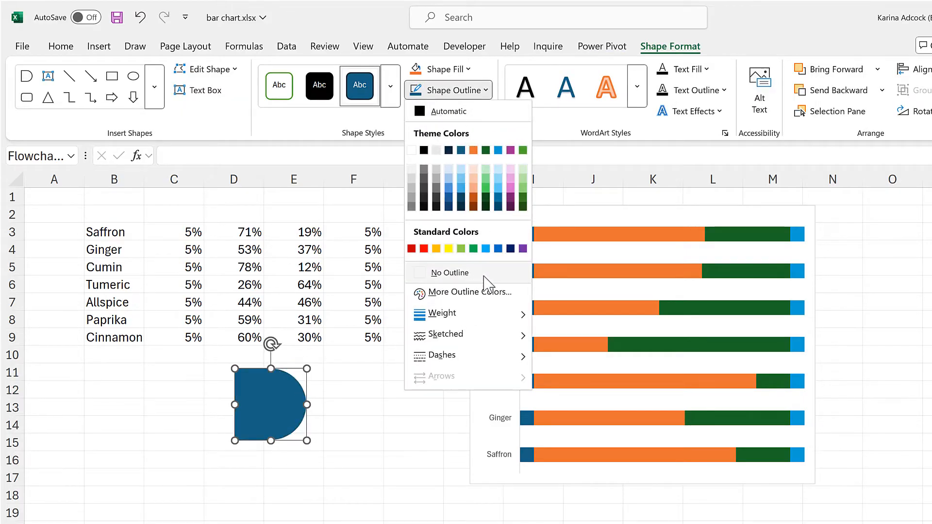
click(448, 272)
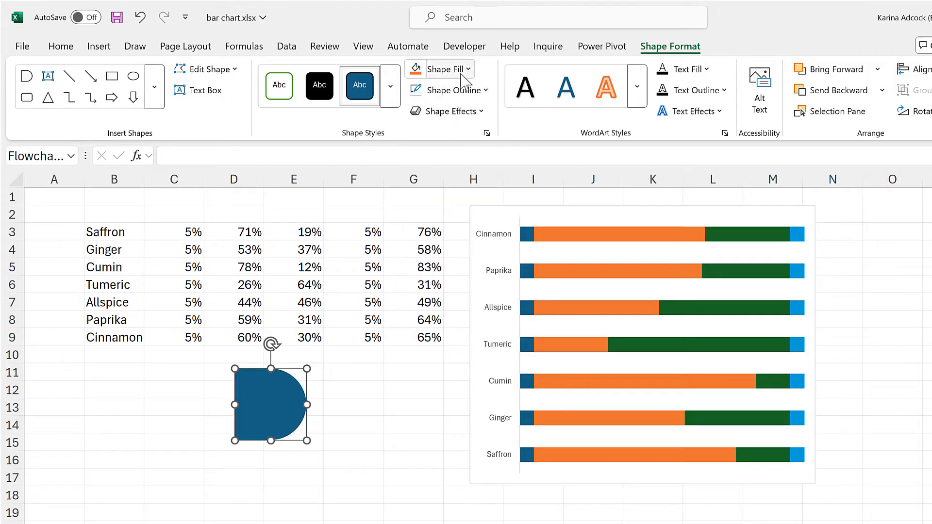
click(441, 69)
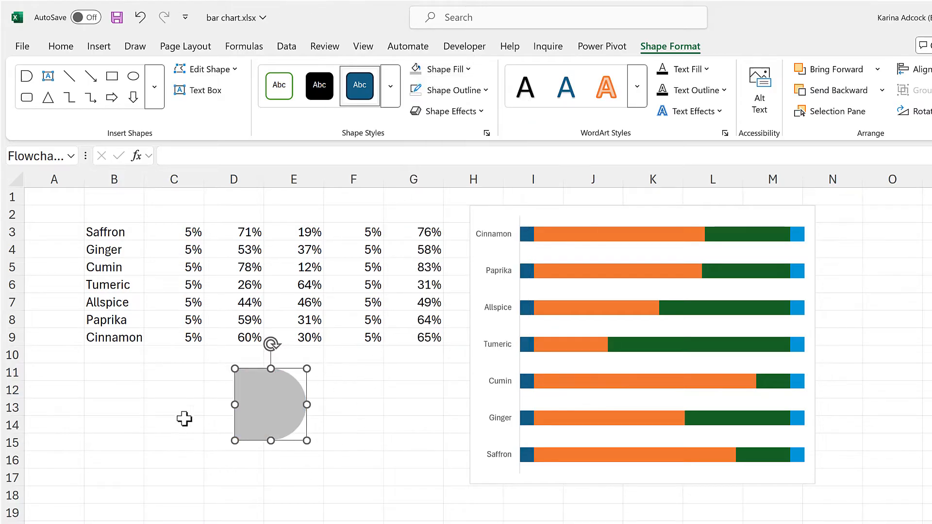
mouse_move(362, 425)
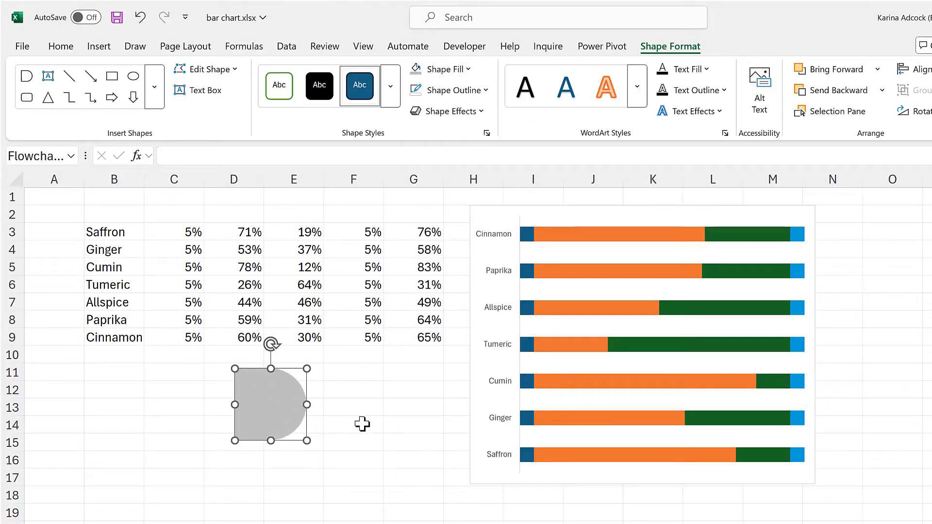
Step: Paste the grey rounded shape into the last data series so every bar gets a grey cap
key(Ctrl+c)
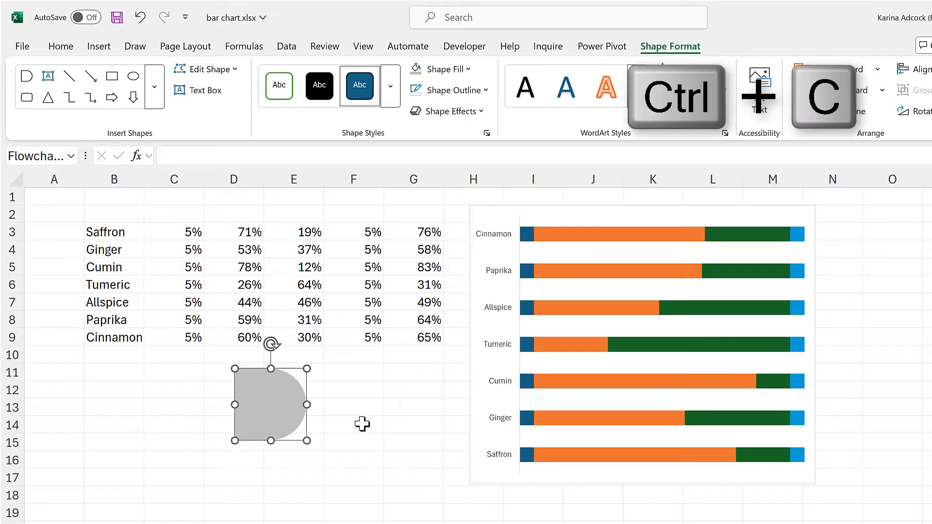
mouse_move(392, 416)
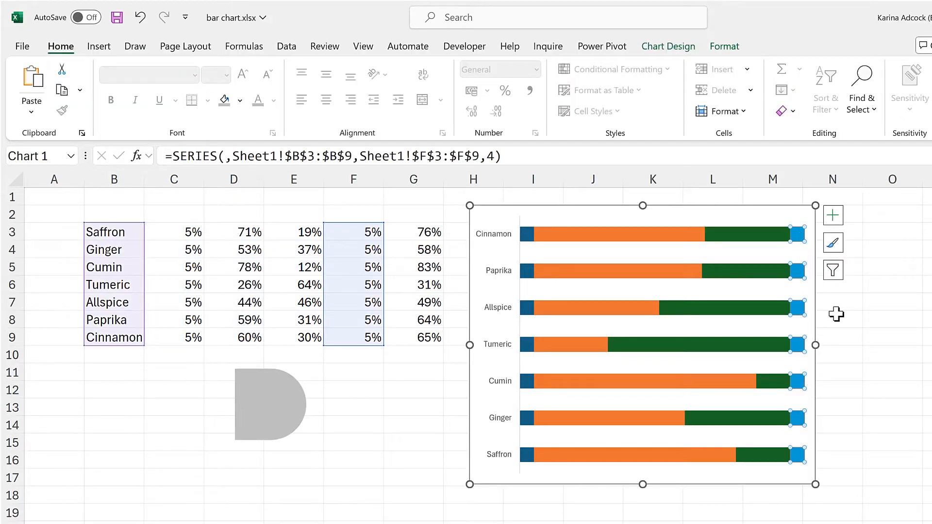
key(Ctrl+V)
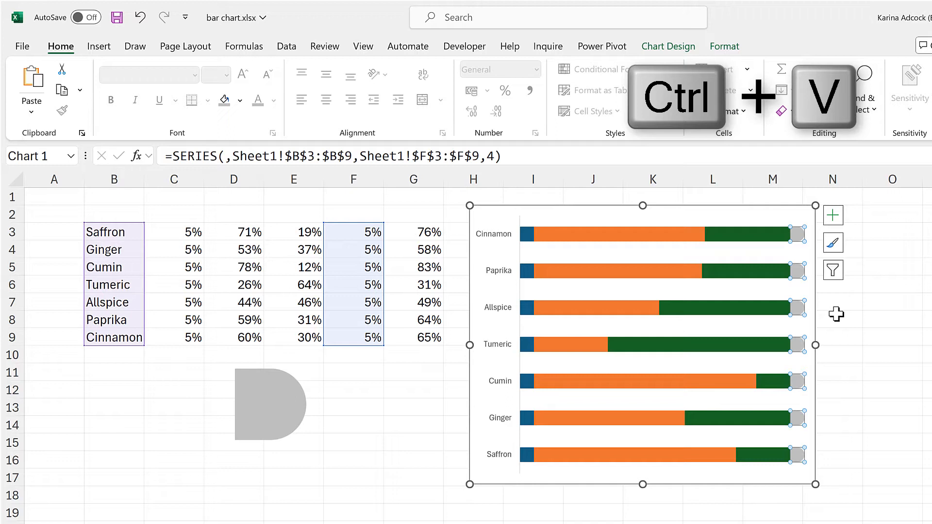
click(836, 317)
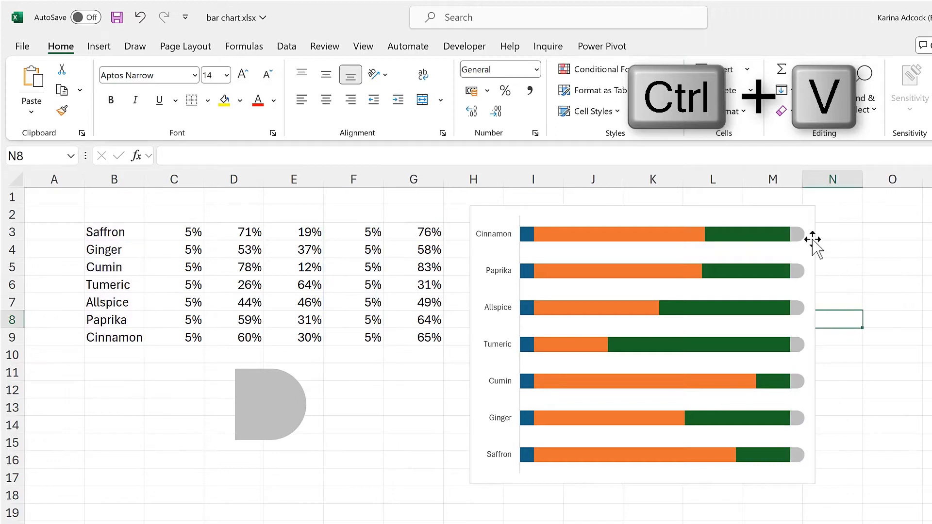
mouse_move(829, 289)
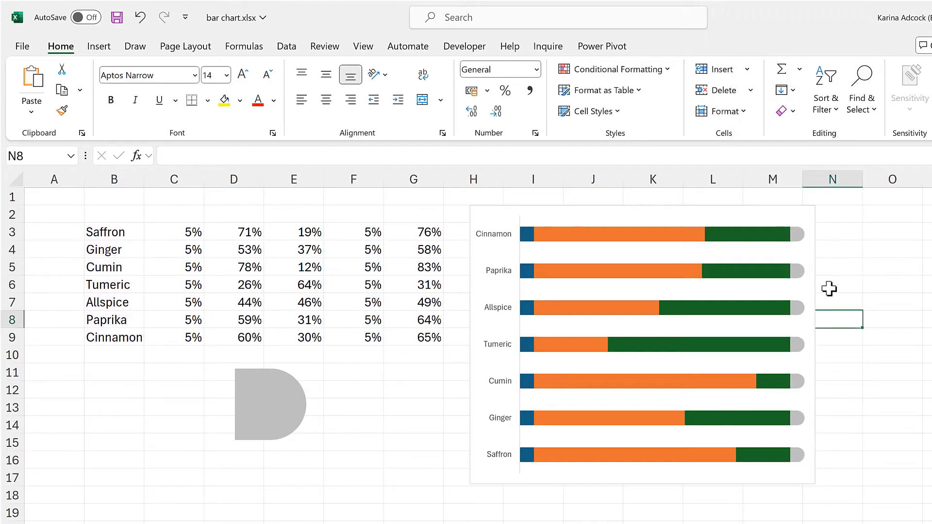
Step: Flip the rounded shape to face left and fill it dark purple
click(269, 408)
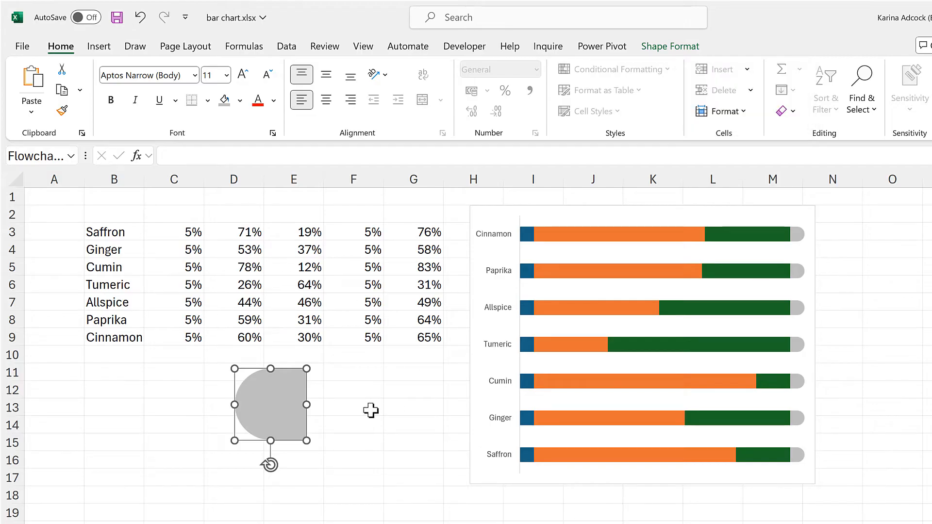
click(670, 45)
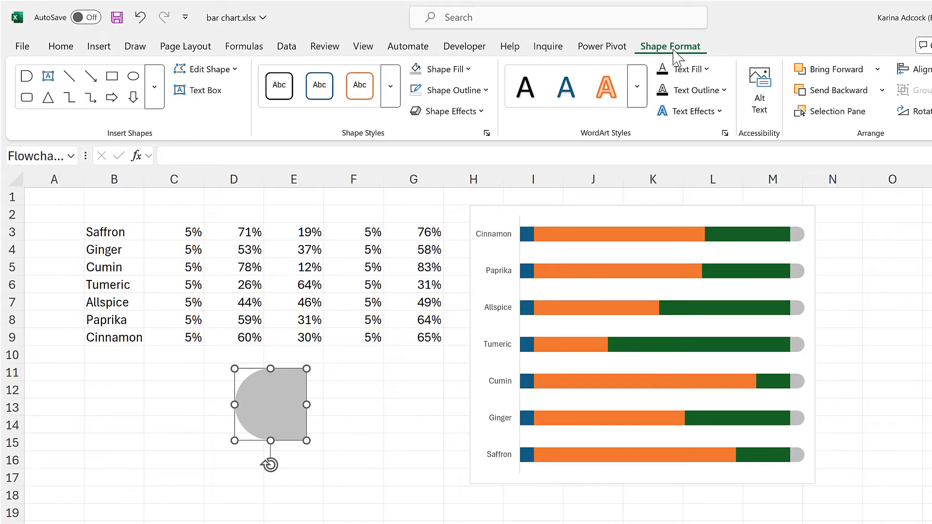
click(444, 69)
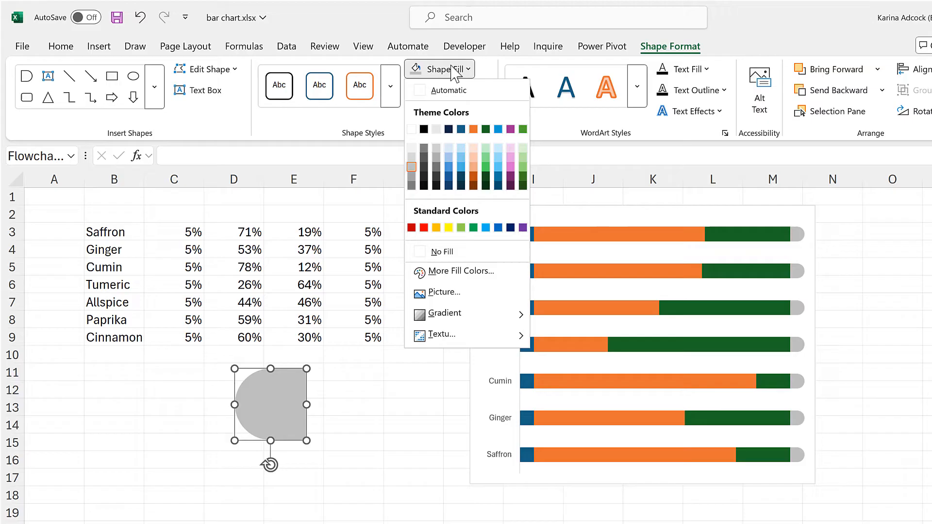
click(510, 176)
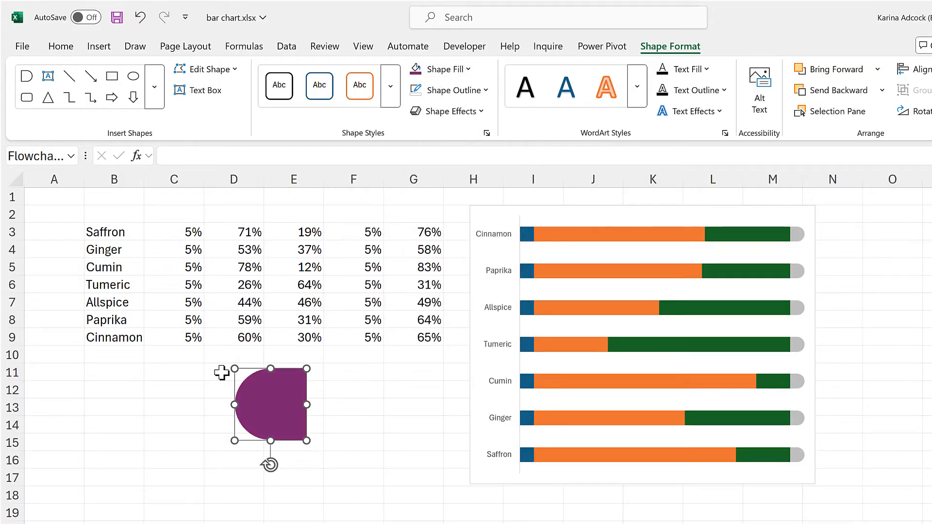
mouse_move(353, 438)
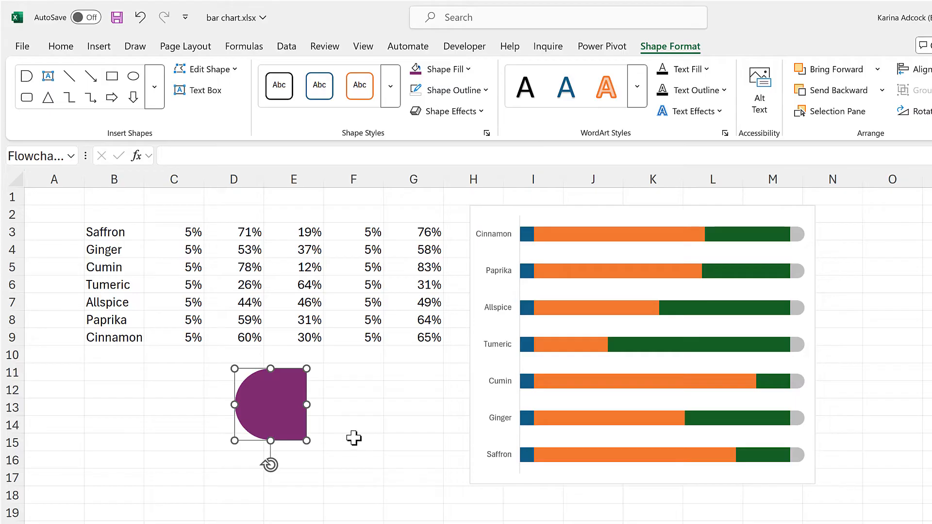
Step: Copy the purple shape and select the first segment of every bar
key(Ctrl+c)
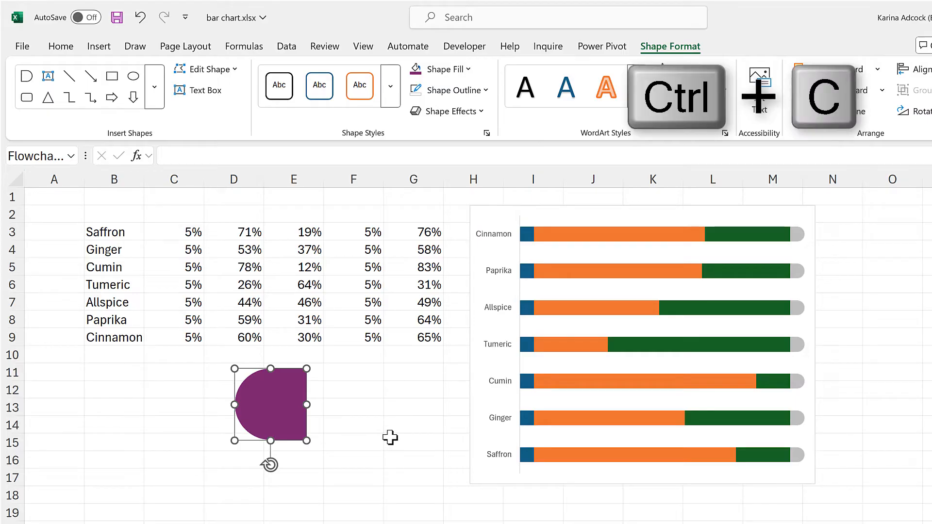
click(527, 234)
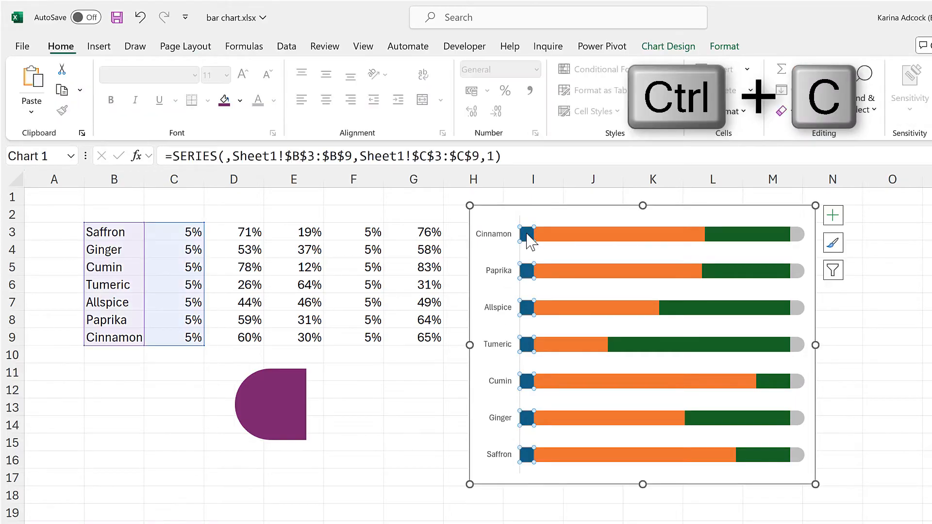
mouse_move(550, 312)
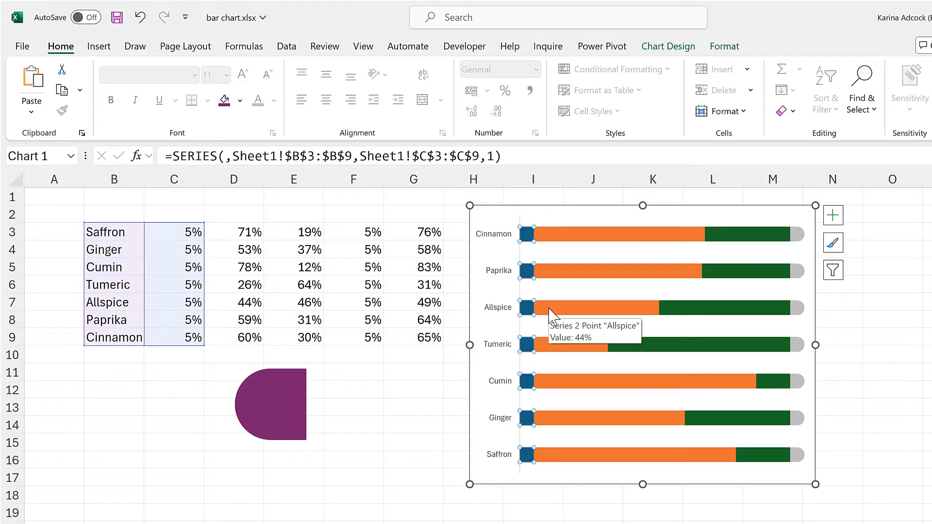
mouse_move(565, 316)
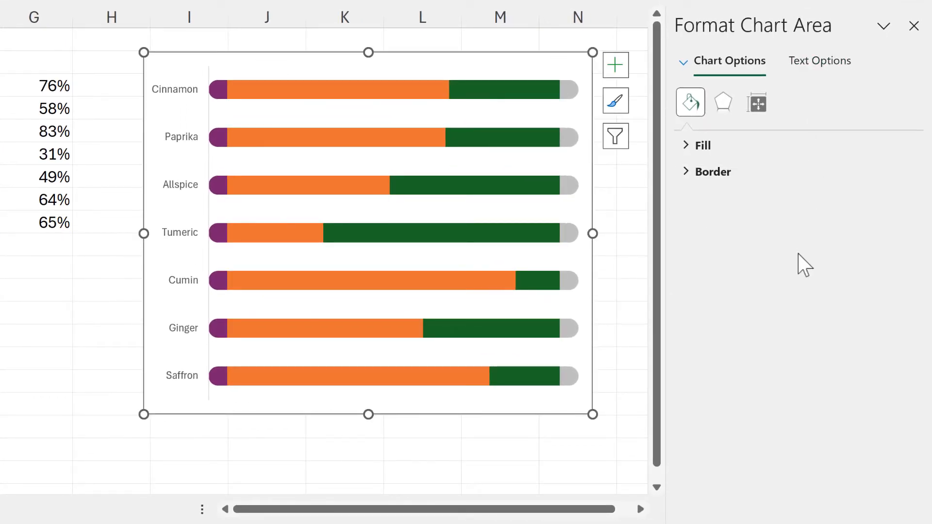
Step: Recolour the orange middle segments of the bars purple
click(347, 89)
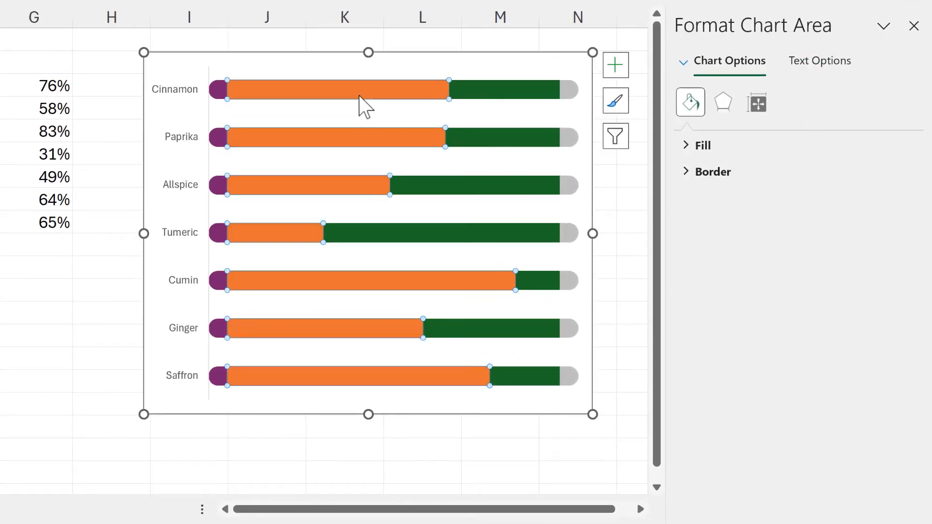
click(338, 89)
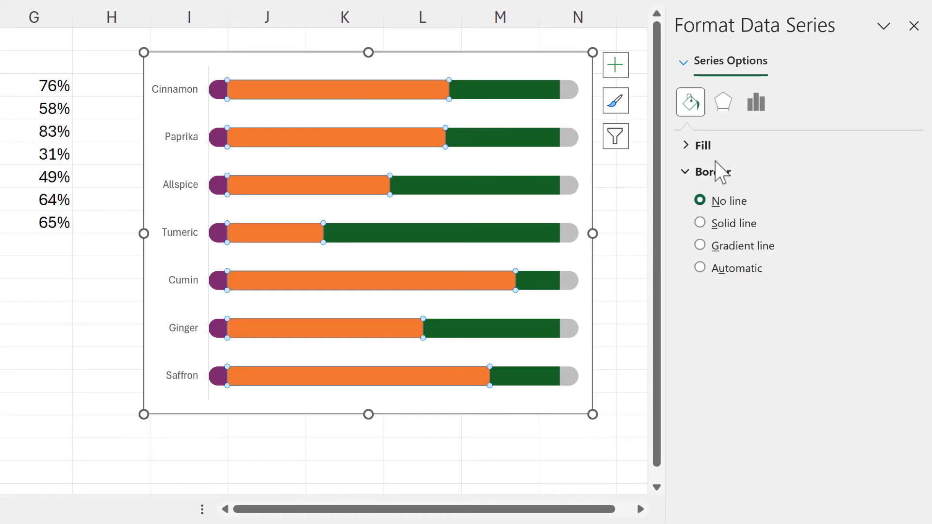
click(703, 144)
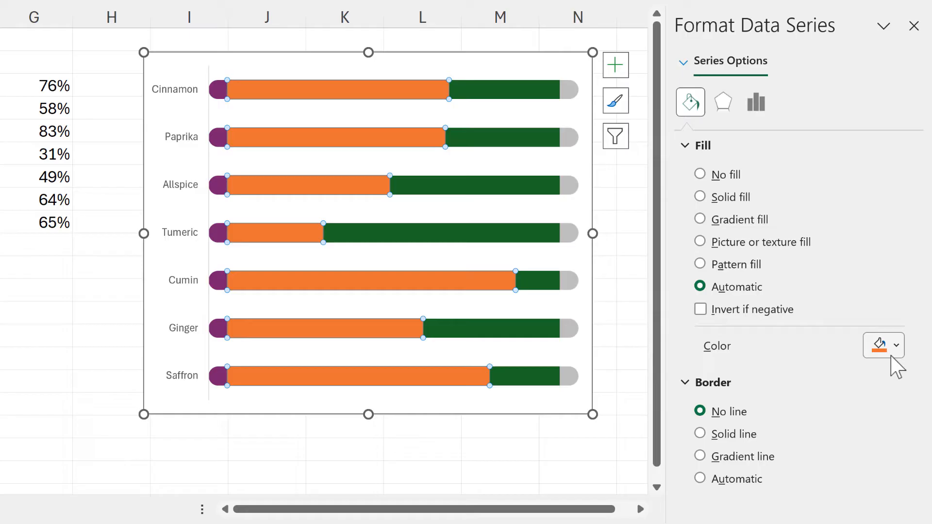
click(698, 196)
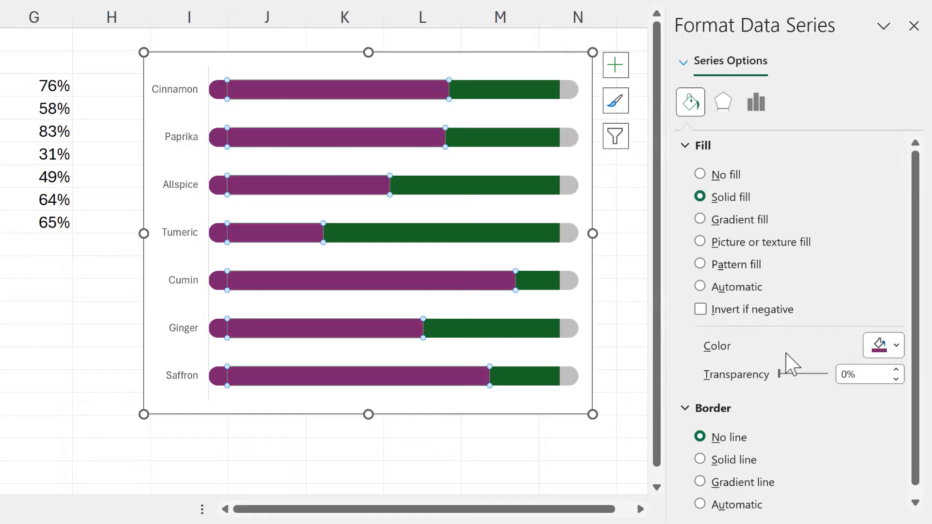
Step: Give the green segments no outline and a solid fill
click(699, 286)
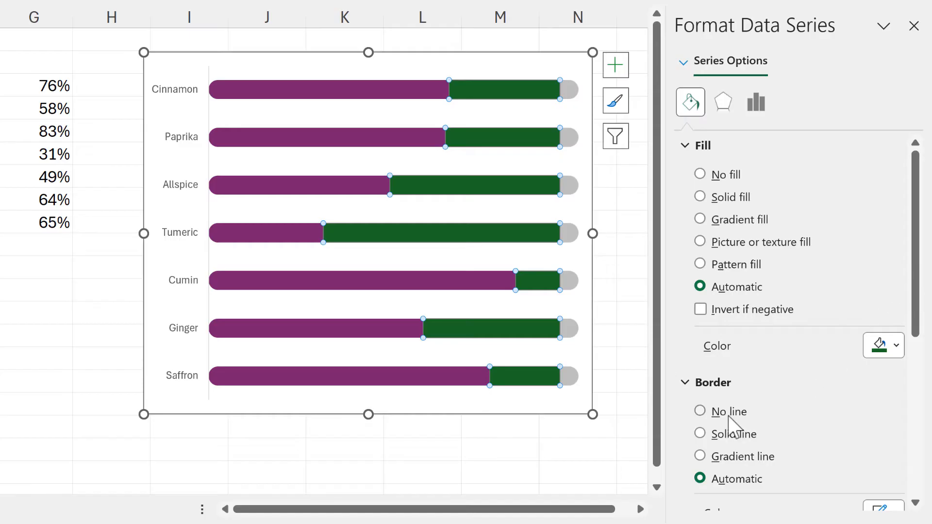
click(699, 411)
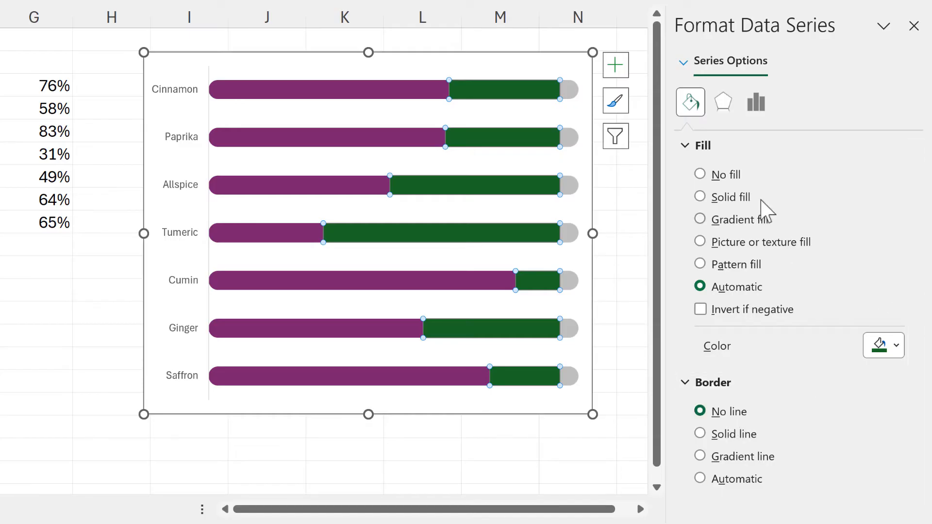
click(897, 346)
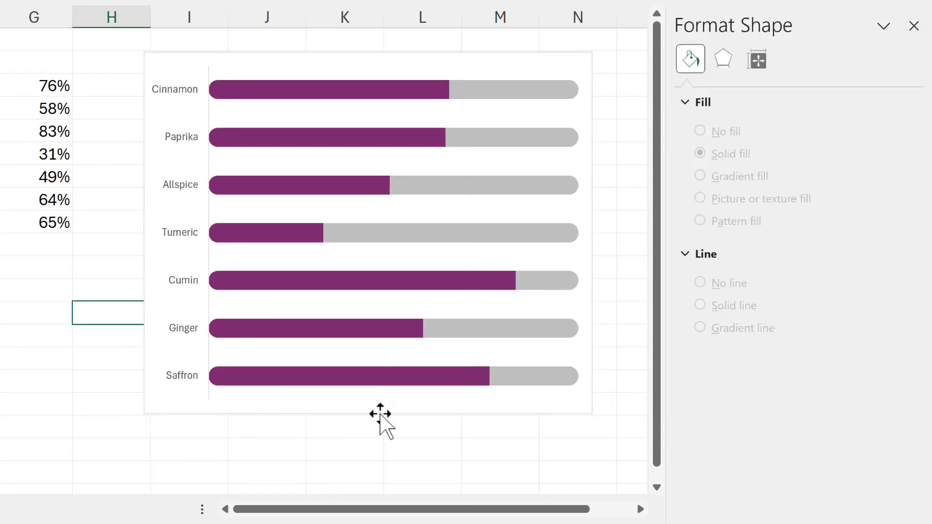
mouse_move(273, 110)
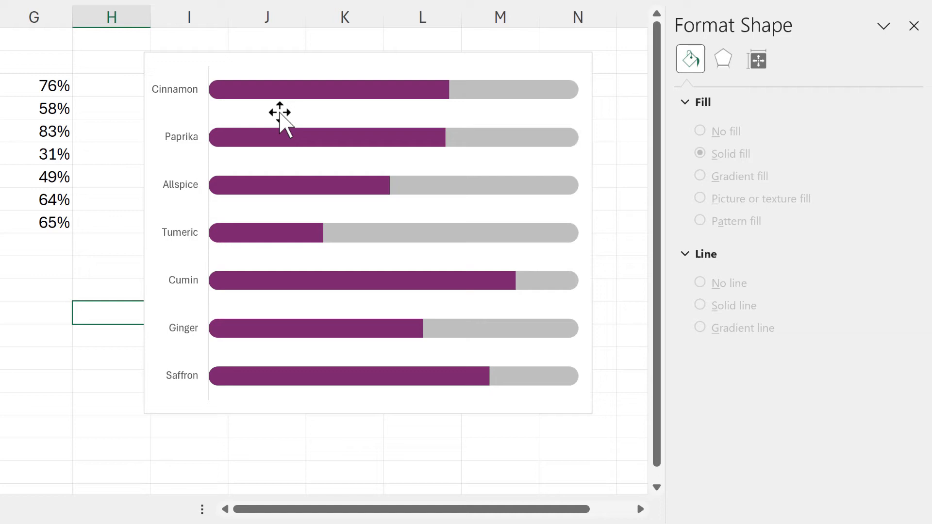
Step: Set the purple series Gap Width to 80% for thicker bars with narrower gaps
click(324, 380)
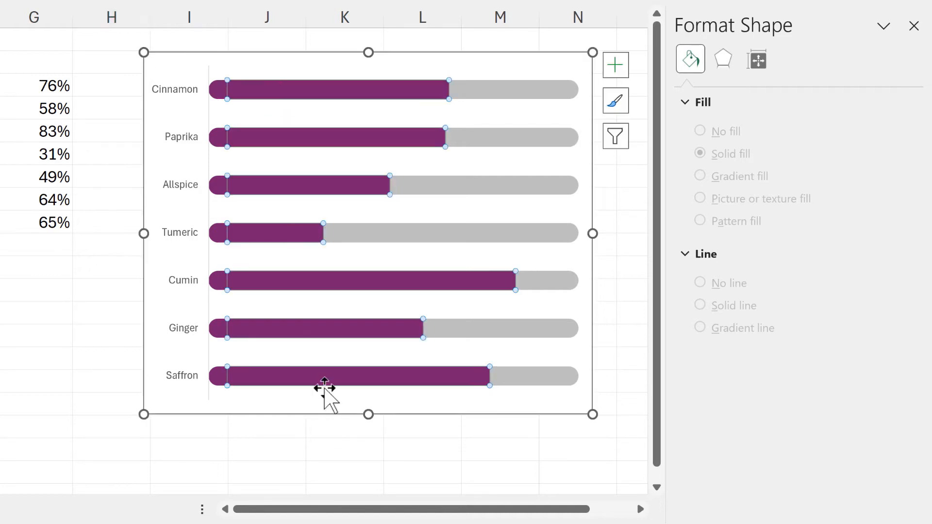
click(755, 102)
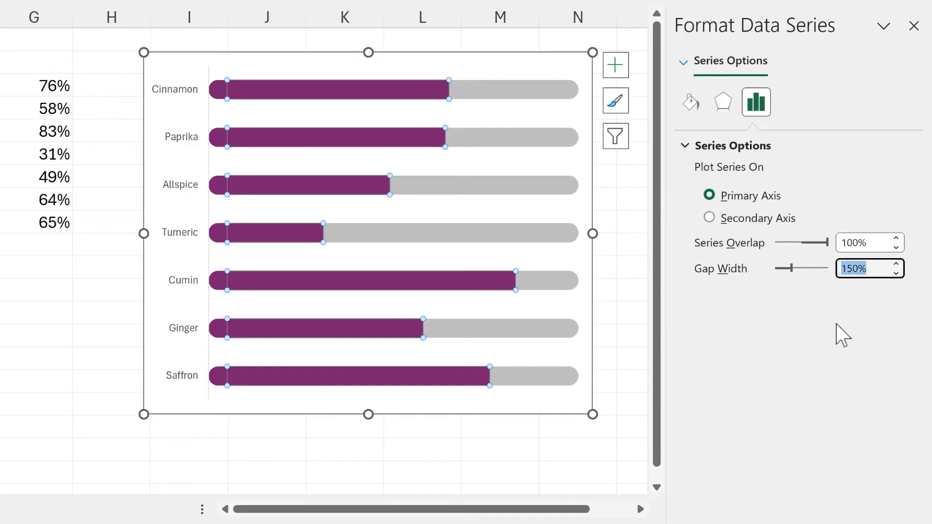
text(80%)
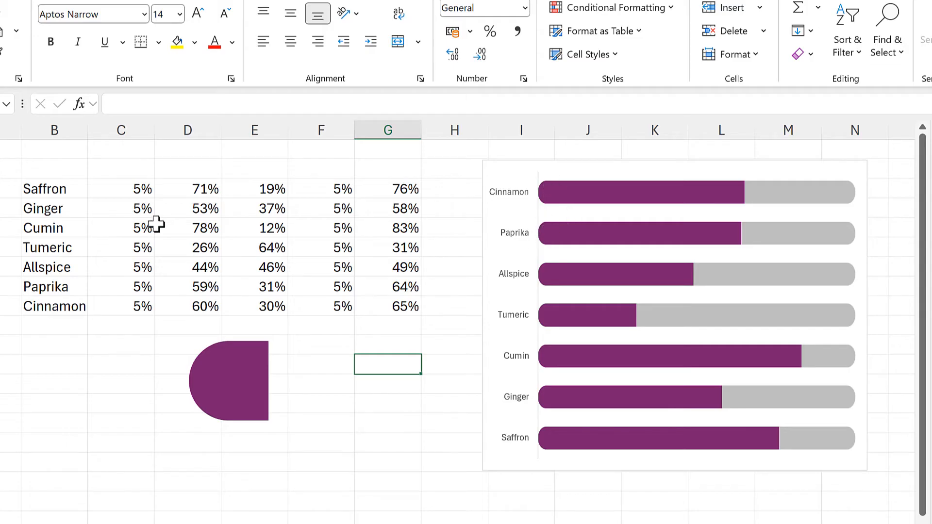
Step: Change the end-cap values to 7% in column C and paste them into column F
click(121, 189)
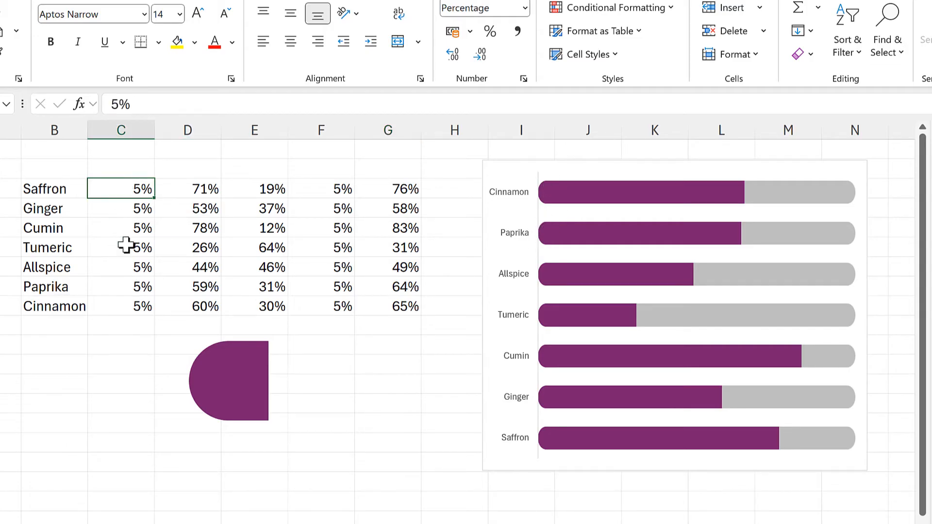
text(7%)
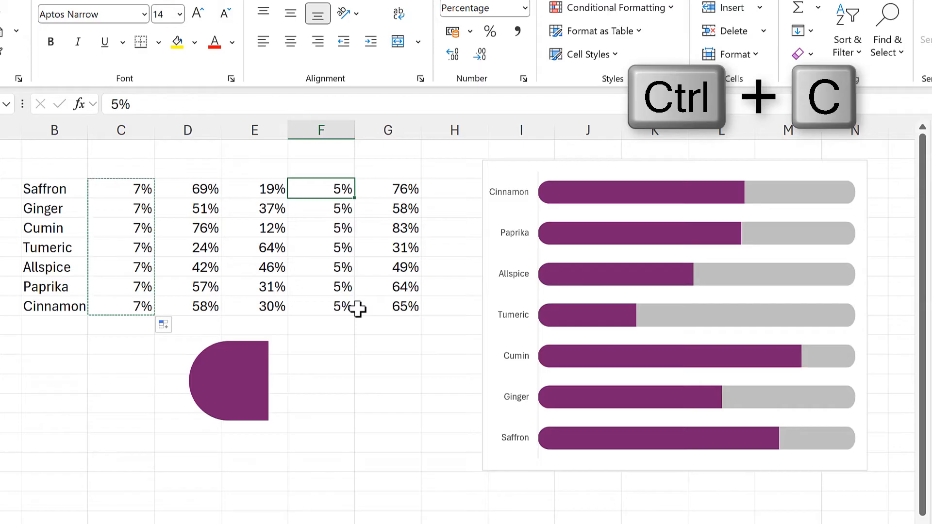
key(Ctrl+V)
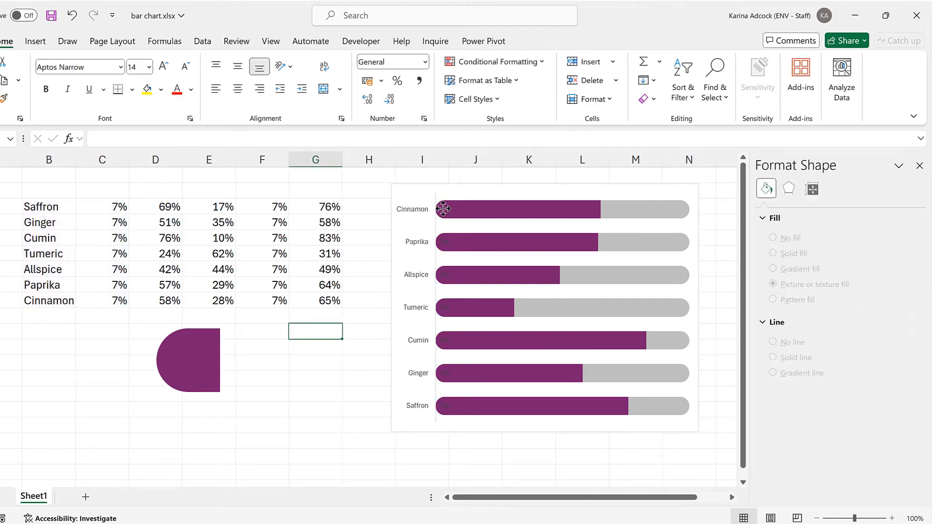
Step: Add data labels showing only spice names, no values or leader lines, placed Inside Base
click(445, 210)
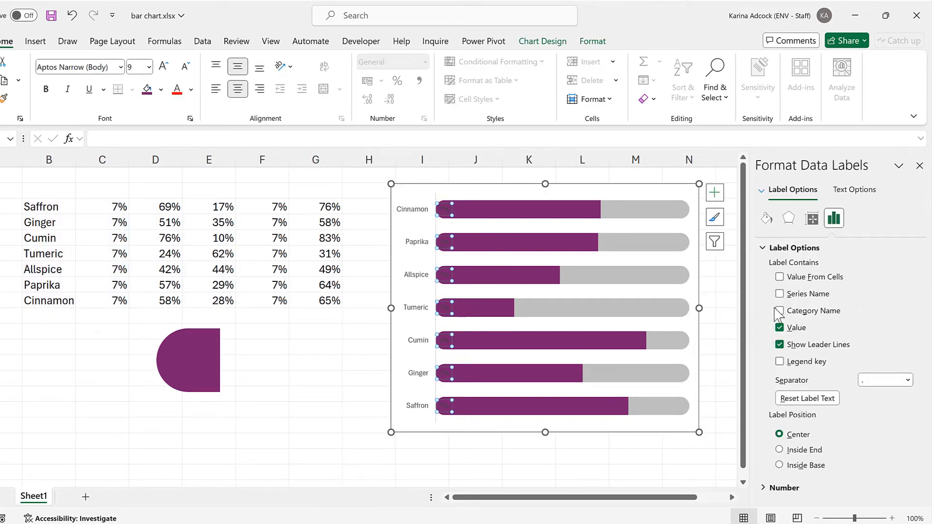
click(778, 310)
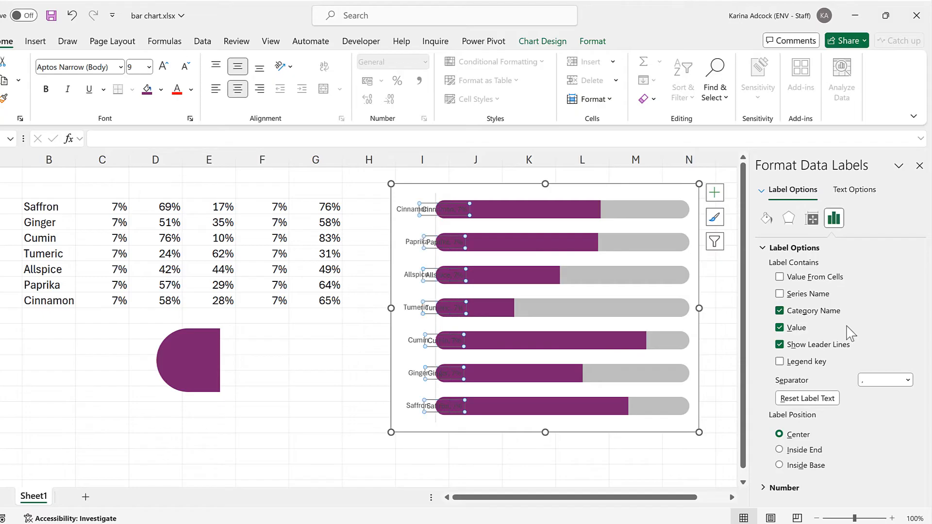
click(779, 328)
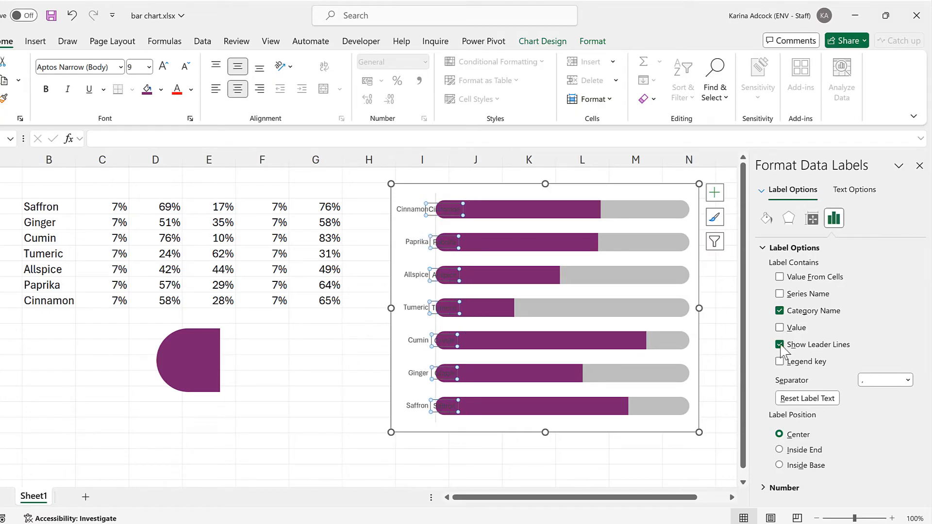
click(778, 344)
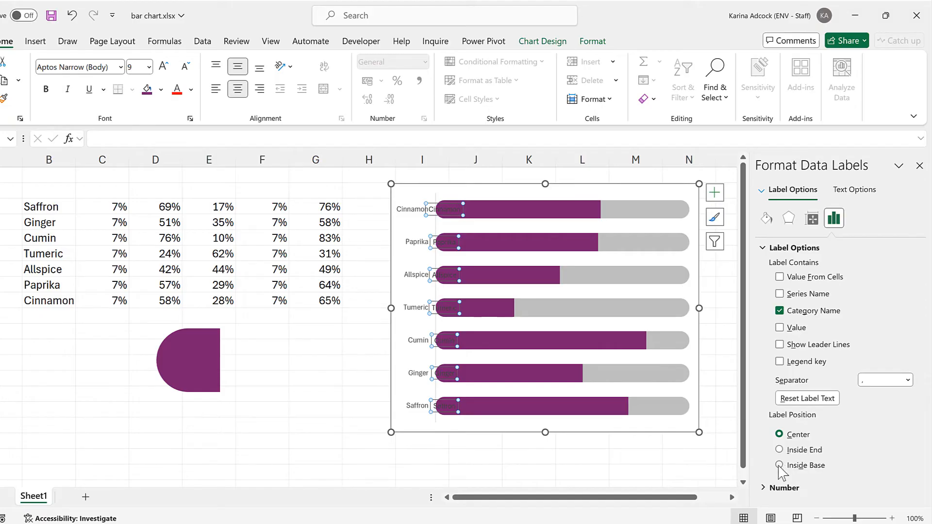
click(778, 465)
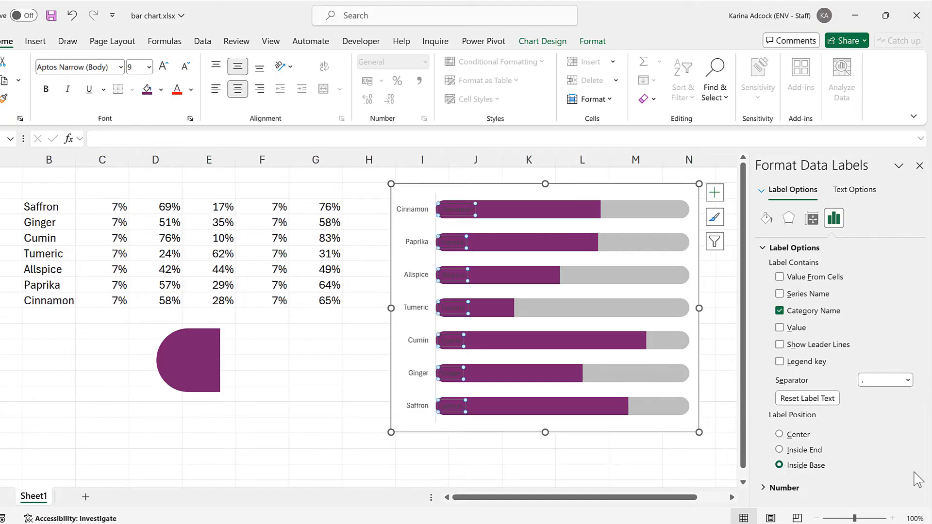
mouse_move(472, 339)
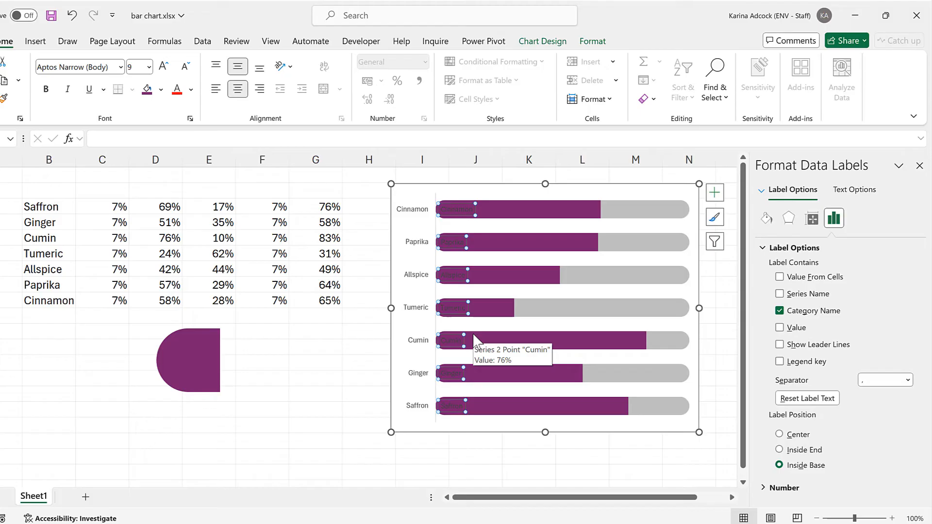
Step: Make the name labels bold, white and slightly larger
click(190, 90)
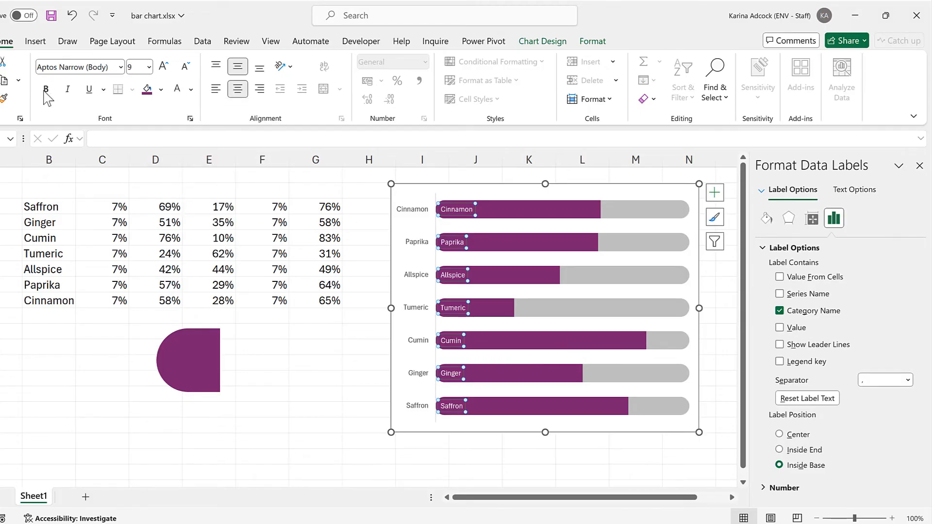
click(163, 66)
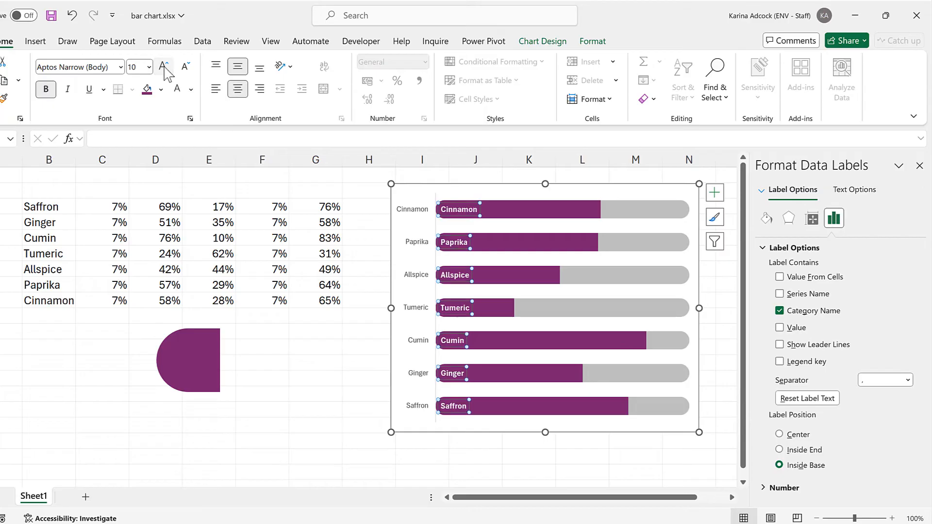
click(162, 66)
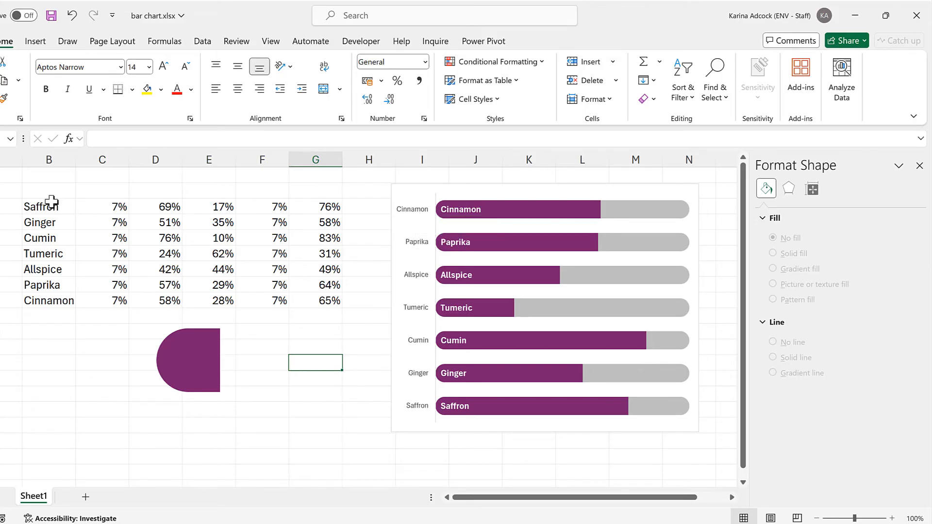
Step: Reverse the category order so Saffron is on top, then delete the vertical spice-name axis
drag(48, 206, 48, 300)
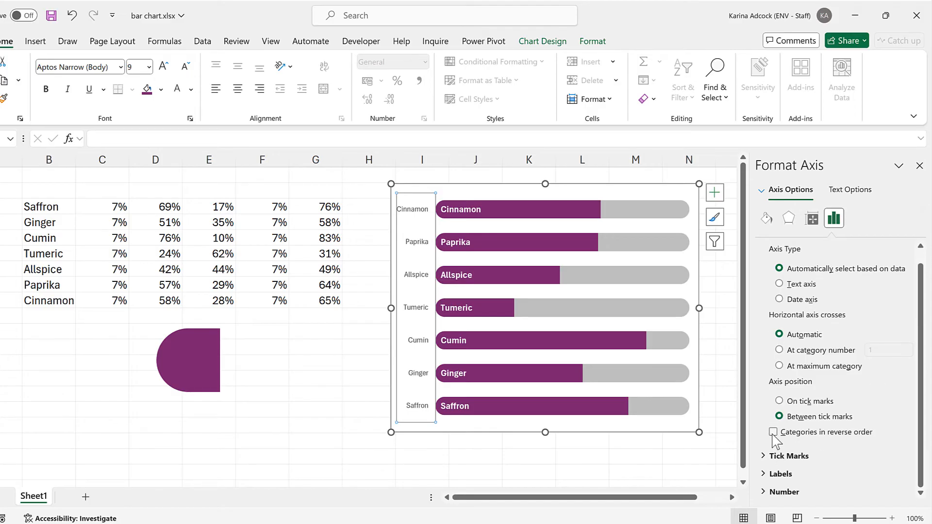
click(772, 432)
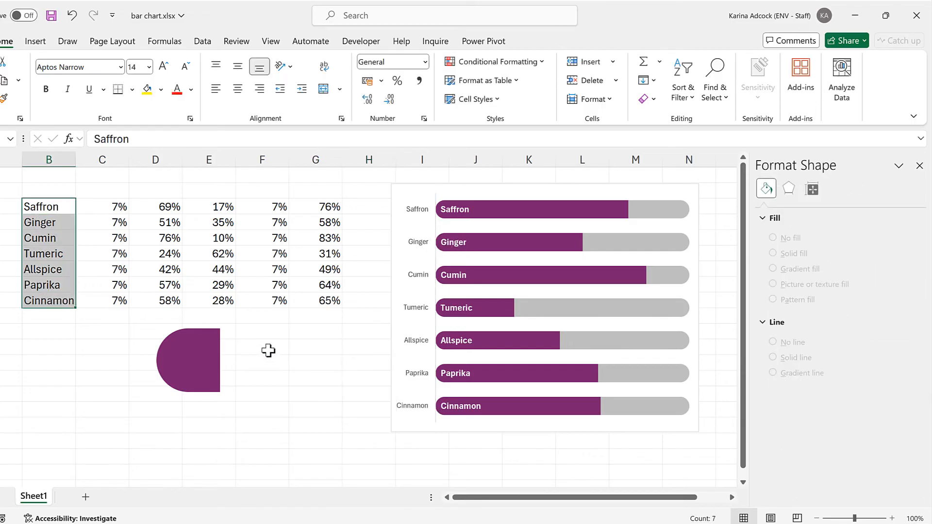
click(423, 263)
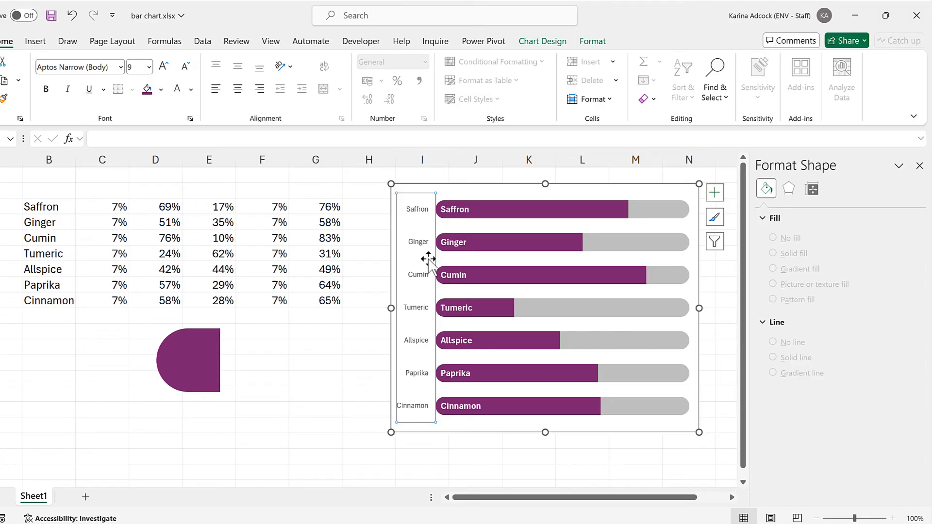
click(539, 228)
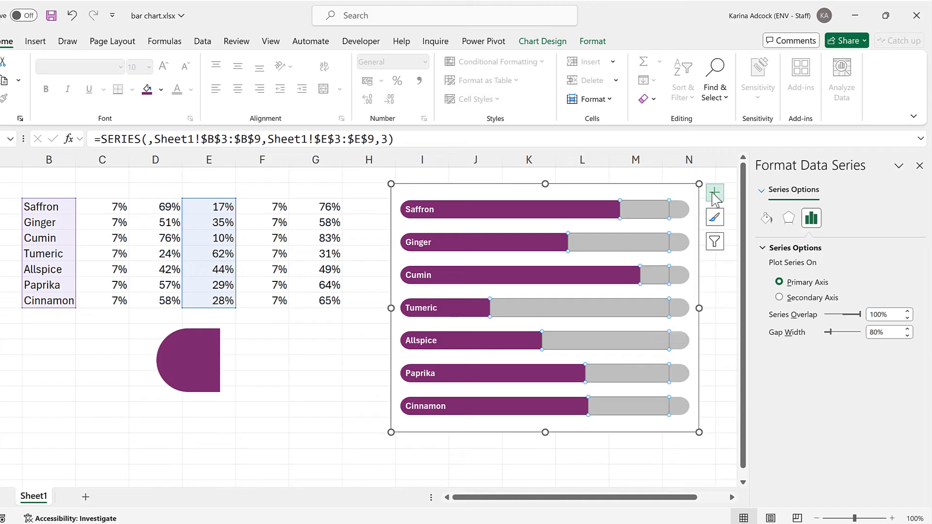
Step: Label the grey tracks with values from cells G3:G9, without series values or leader lines
click(714, 192)
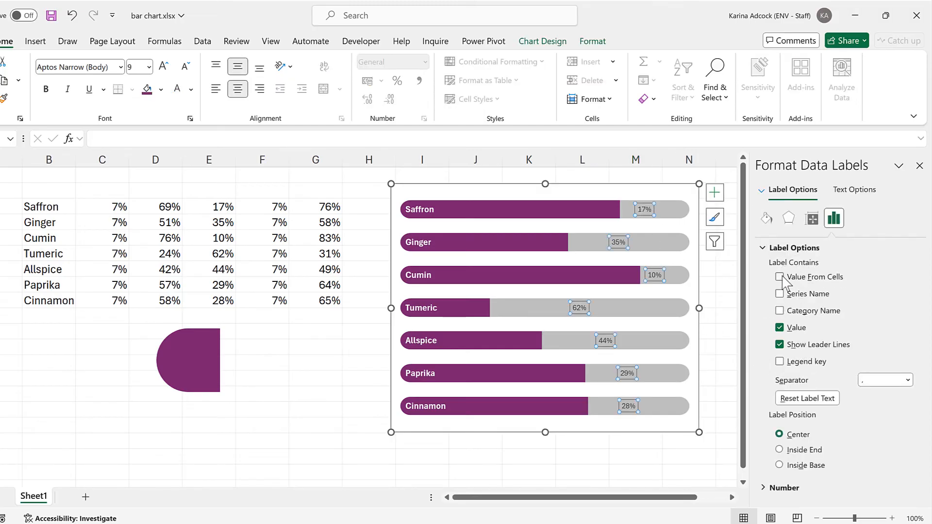
click(779, 276)
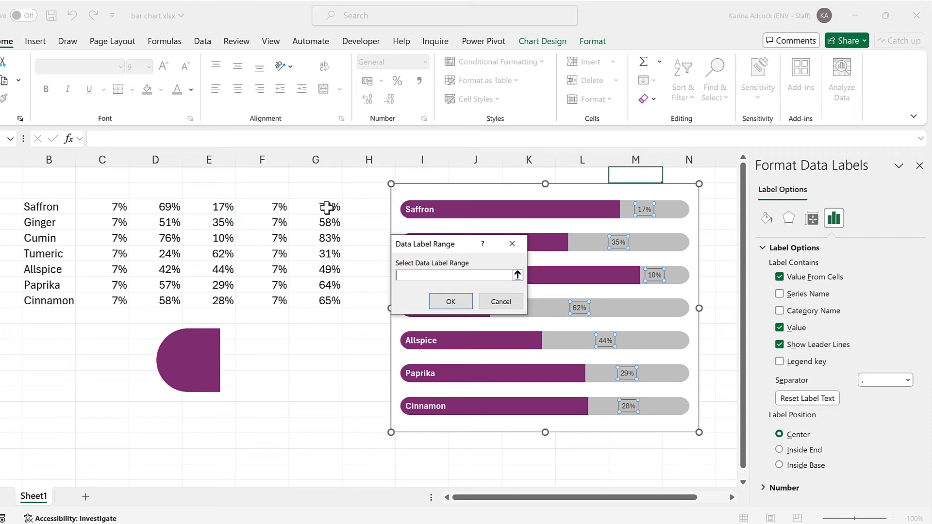
drag(316, 206, 315, 300)
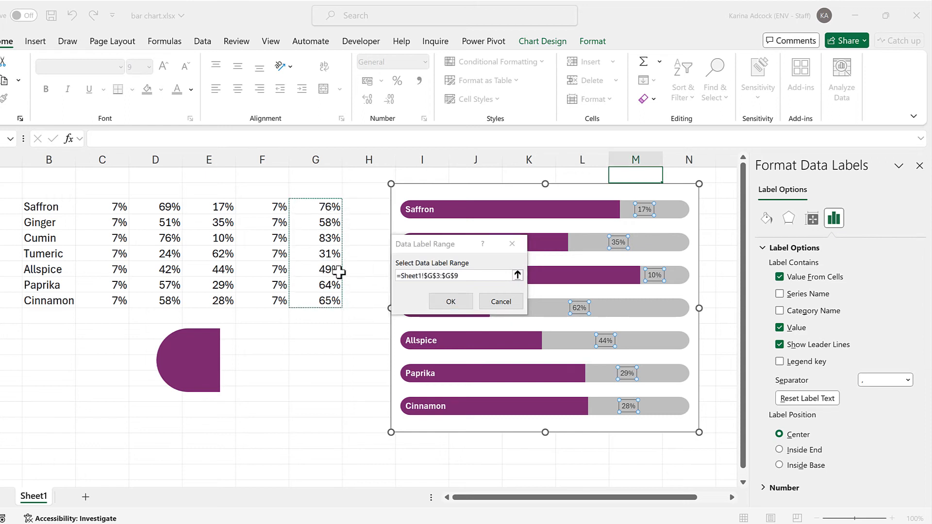
click(451, 301)
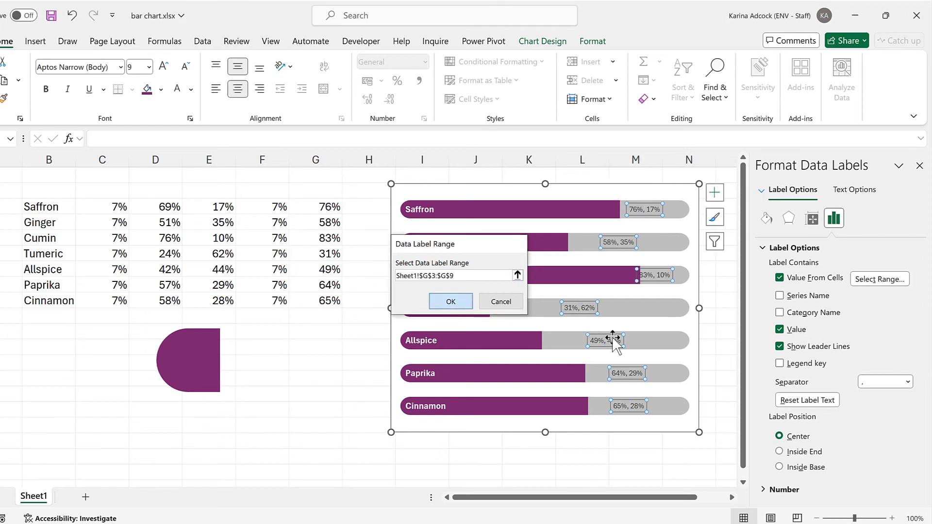
click(450, 301)
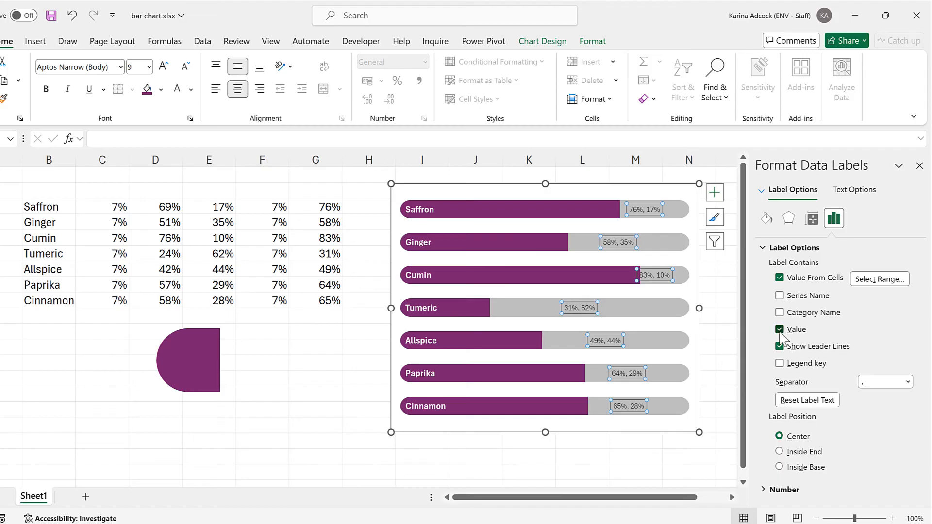
click(779, 329)
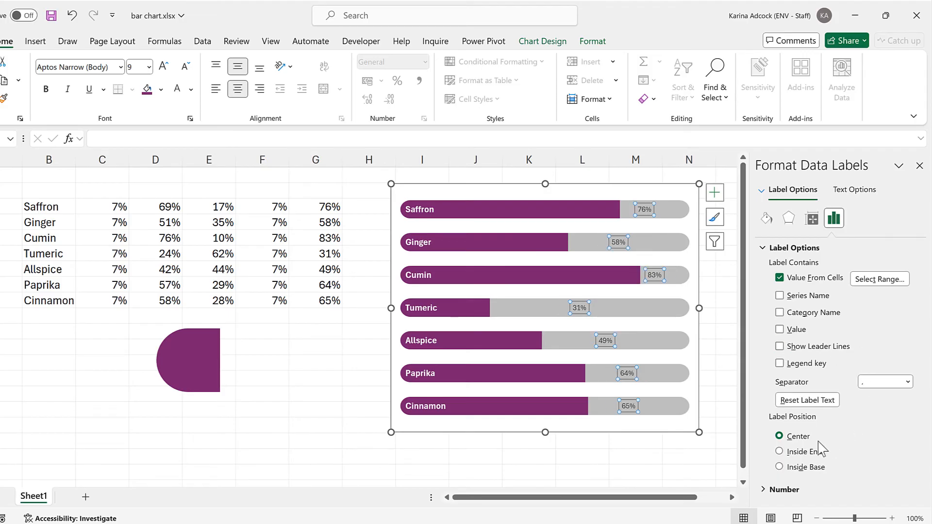
Step: Position the percentage labels at Inside Base and style them bold purple
click(778, 467)
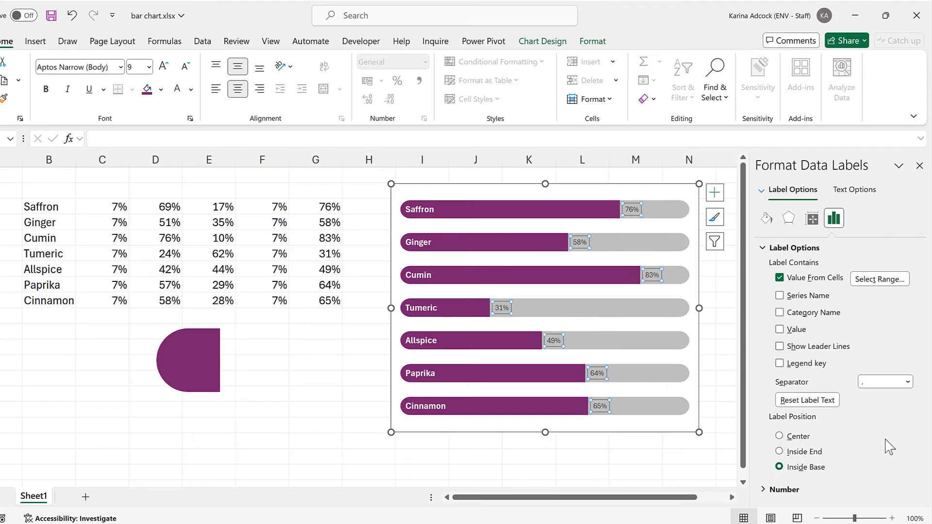
mouse_move(638, 366)
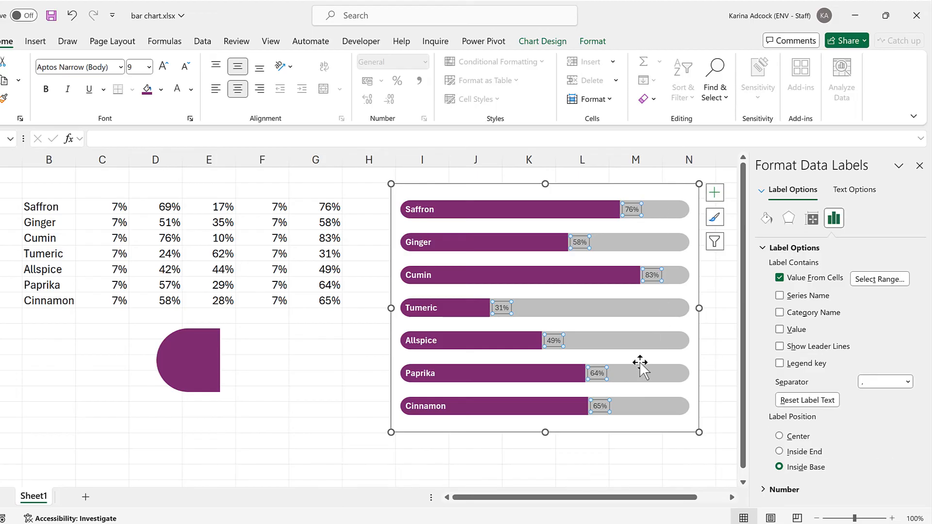
click(192, 89)
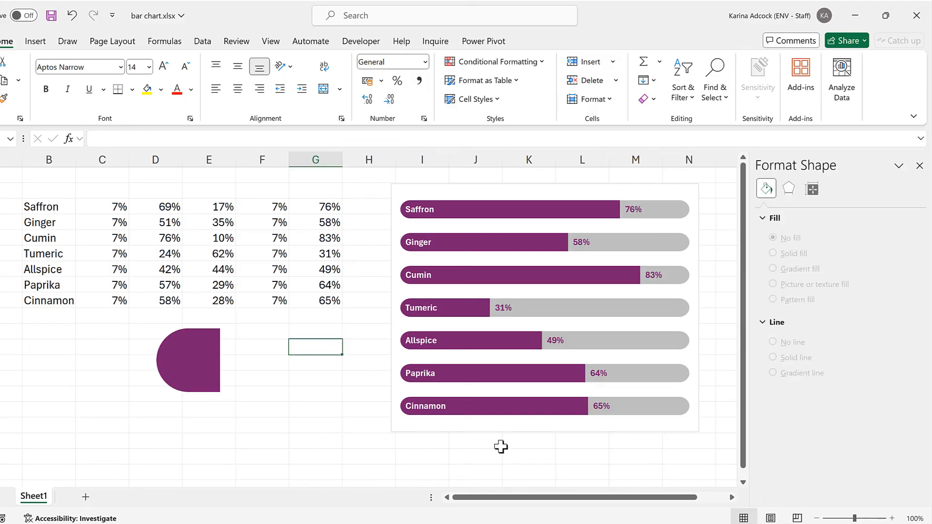
Step: Set the chart area's border to No line and deselect the chart
click(544, 306)
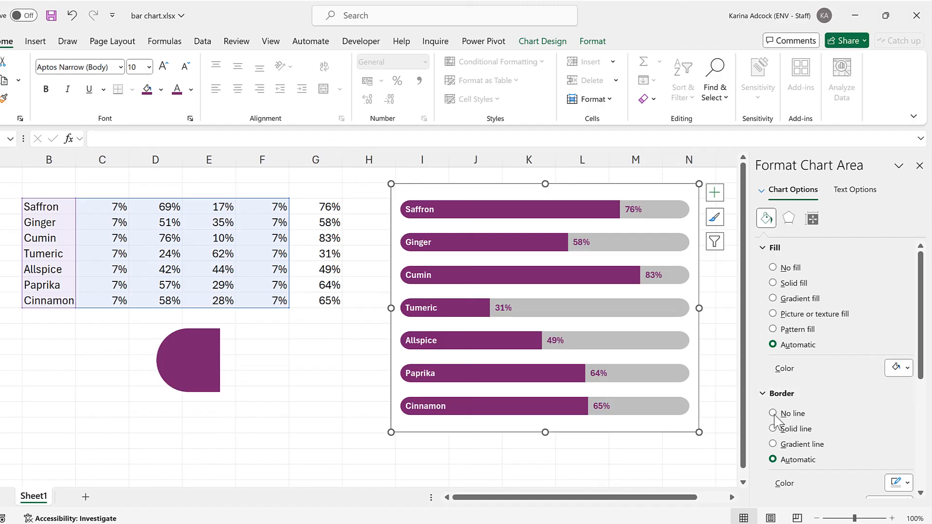
click(773, 414)
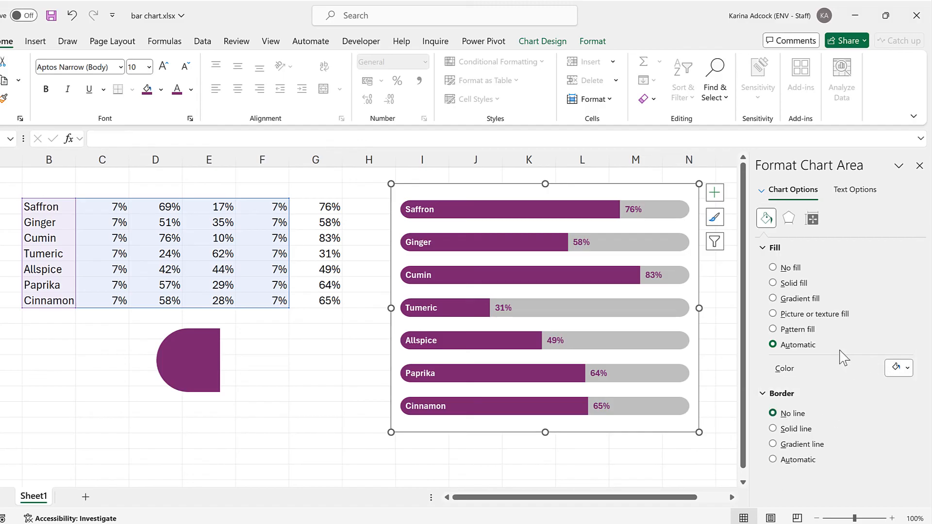
click(315, 363)
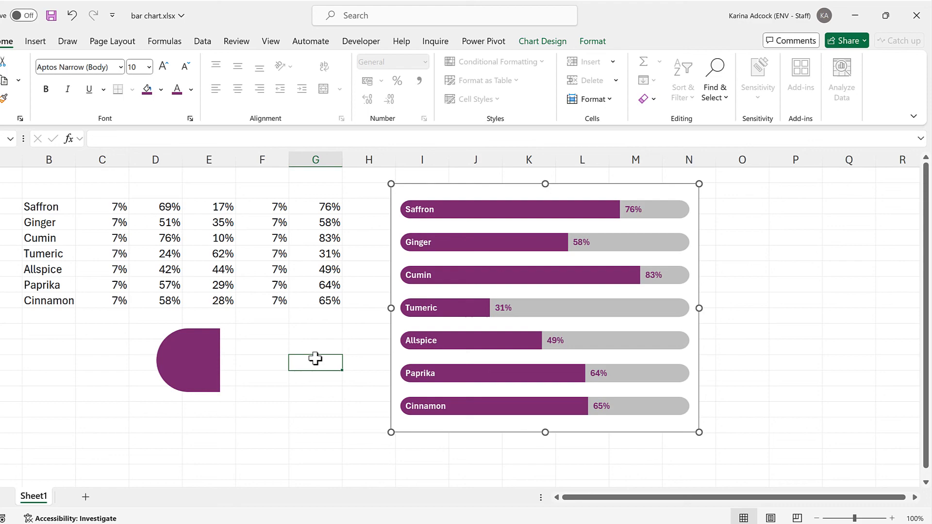